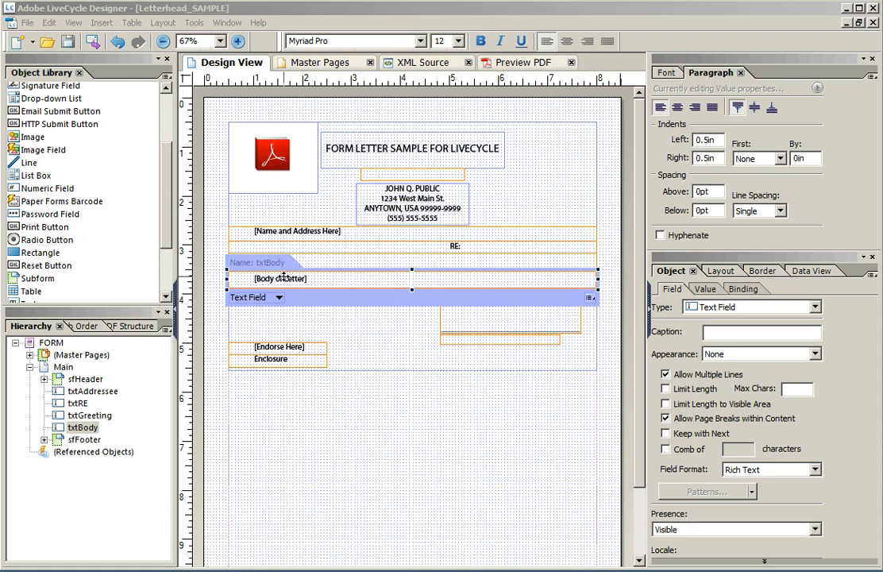
mouse_move(355, 273)
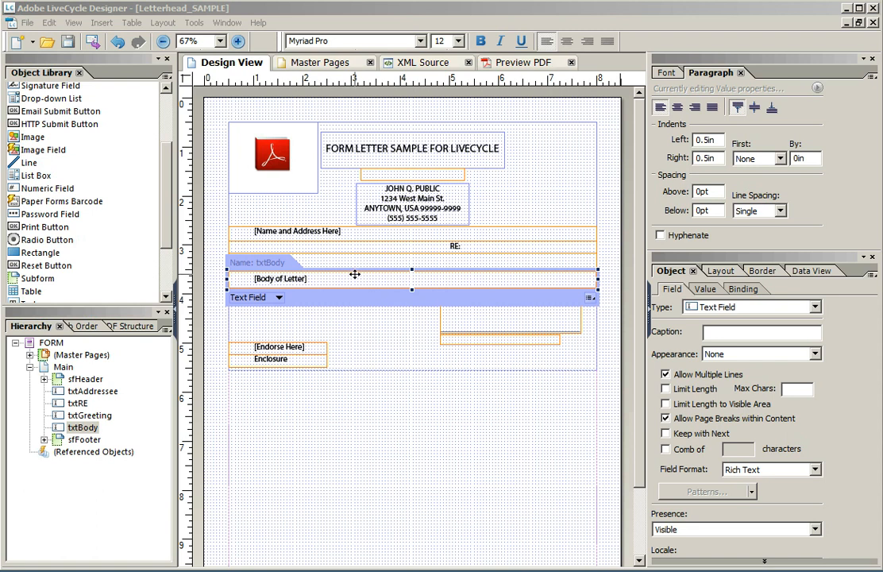
Make the header subform's contents flow top to bottom and review the Main subform's flow settings
click(28, 365)
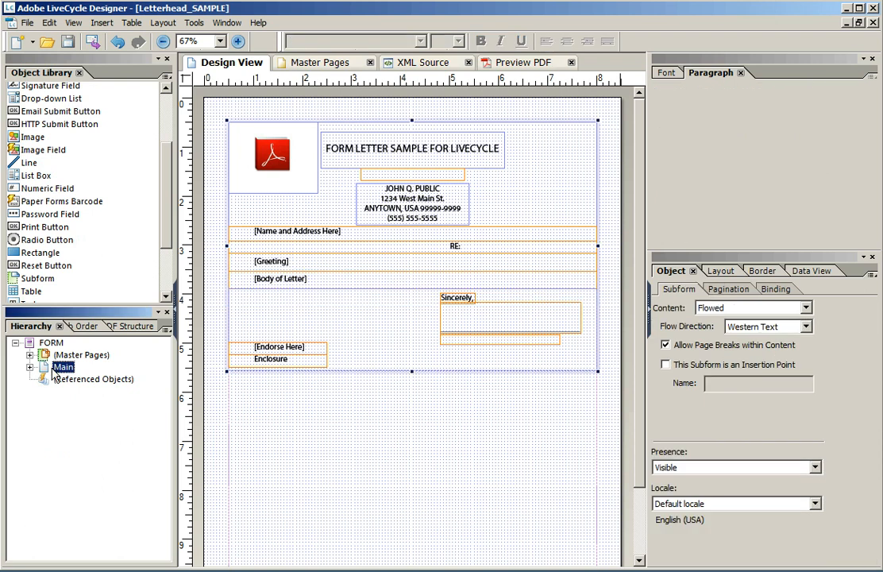
mouse_move(740, 339)
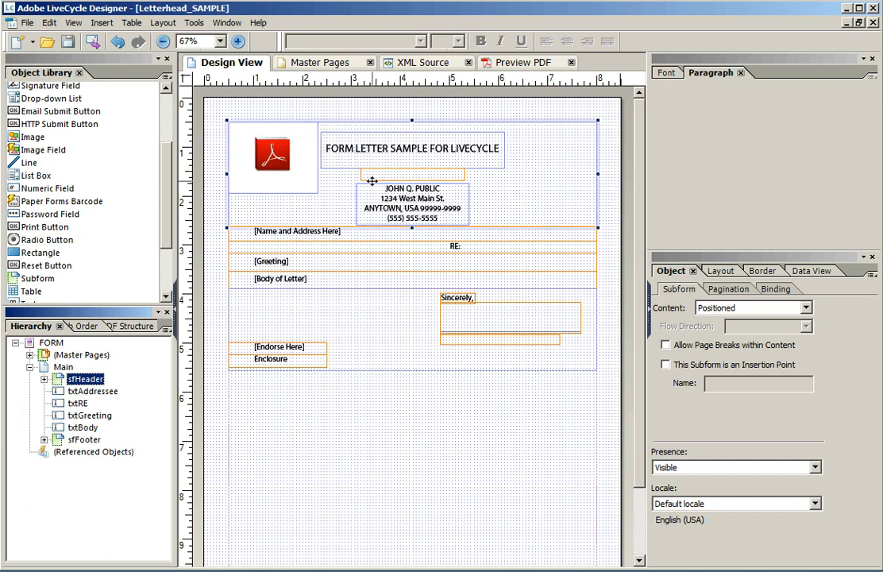
mouse_move(410, 197)
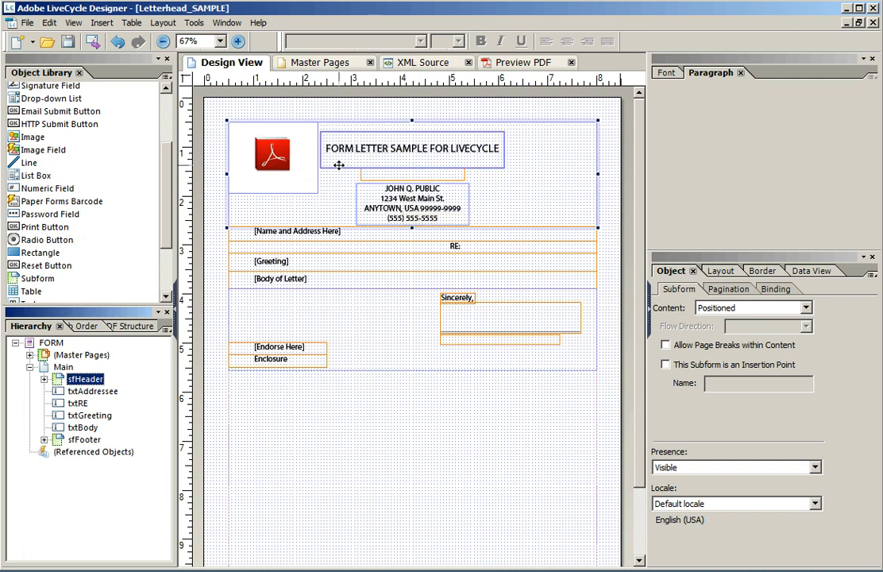
click(810, 306)
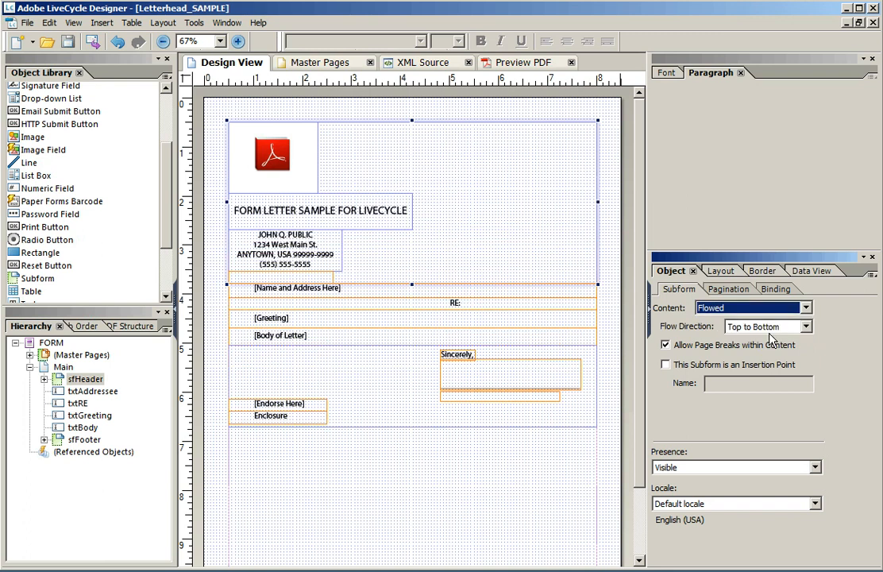
click(767, 327)
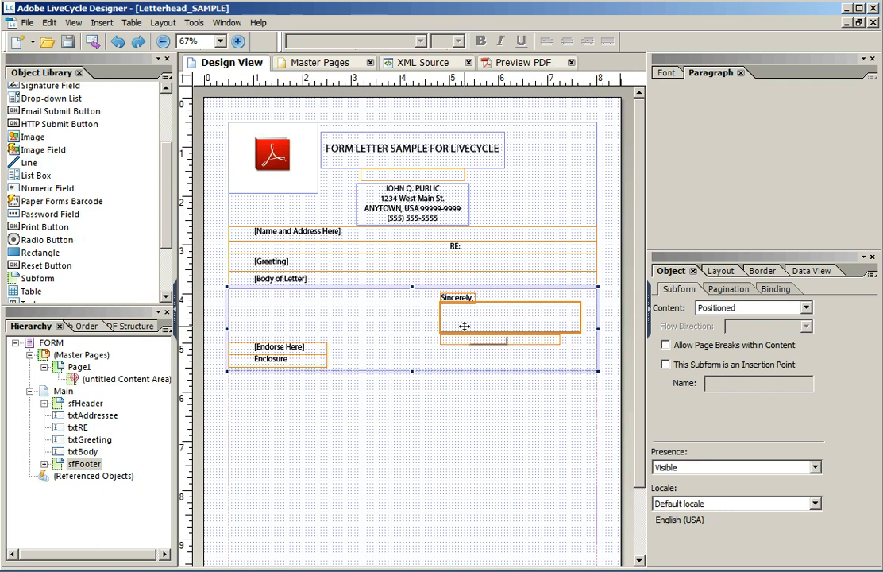
mouse_move(459, 328)
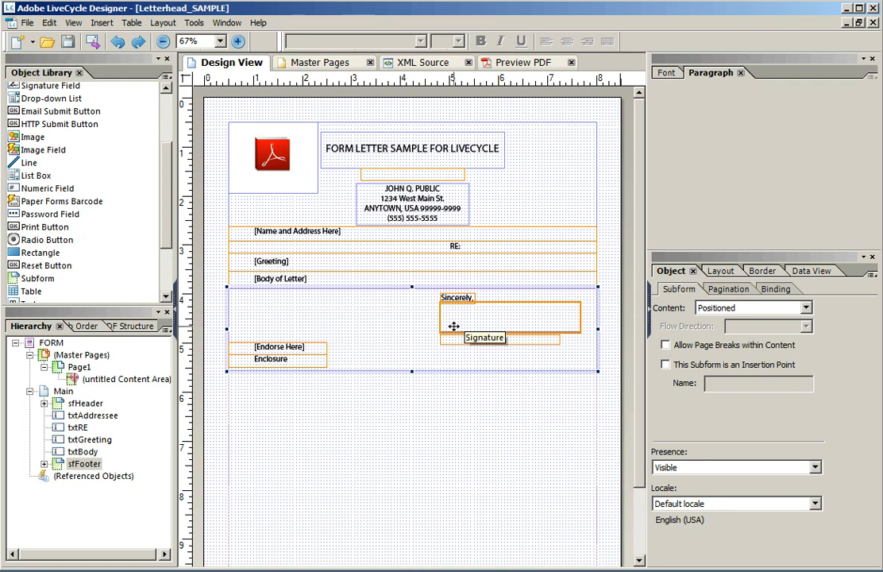
mouse_move(469, 329)
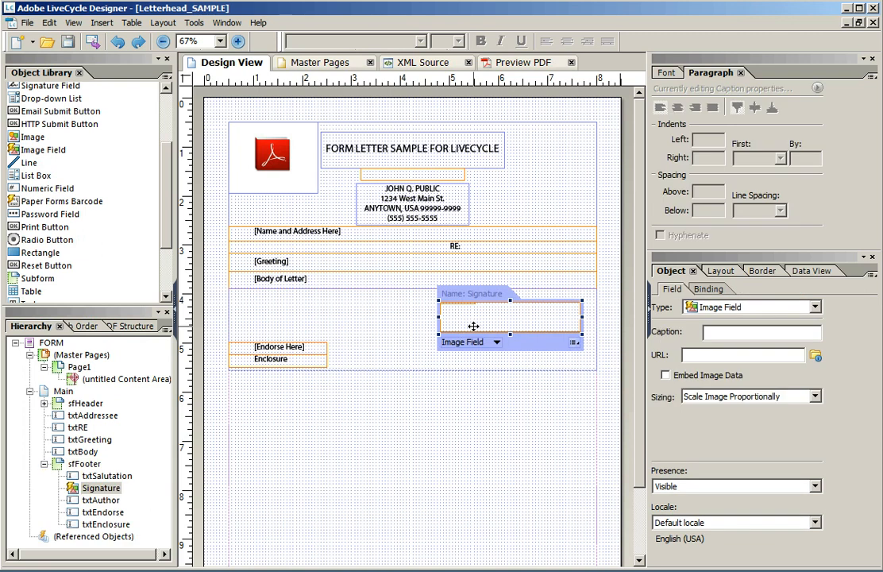
click(95, 475)
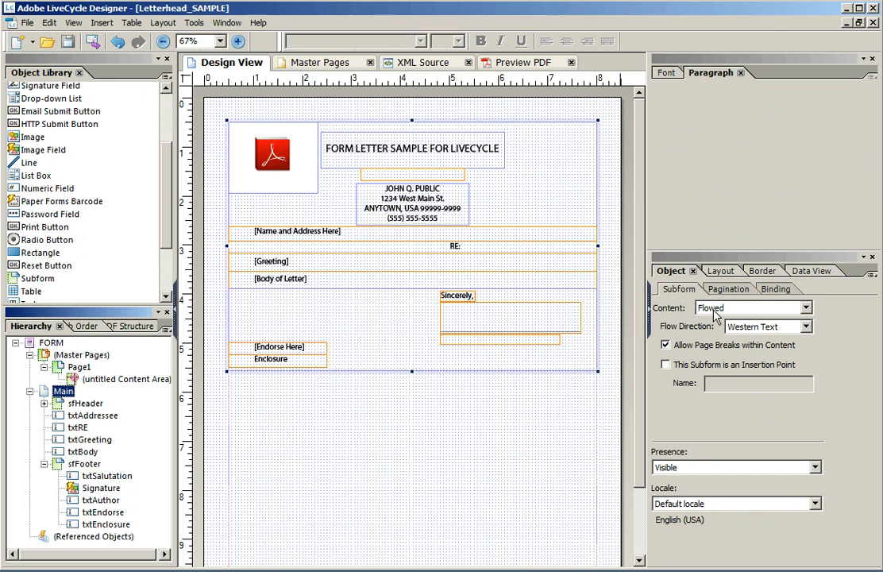
mouse_move(724, 316)
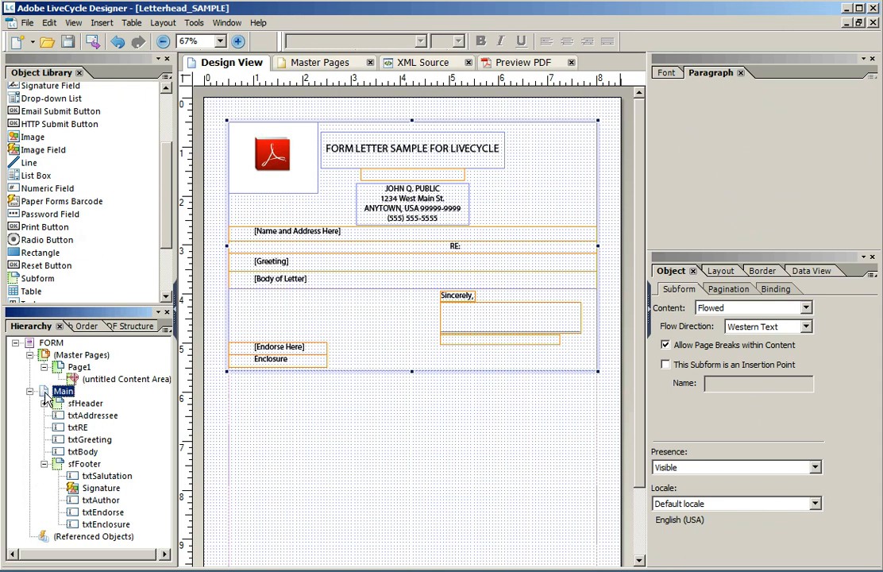
Review the address and body fields' properties, including the body's size and expand-to-fit settings
click(91, 415)
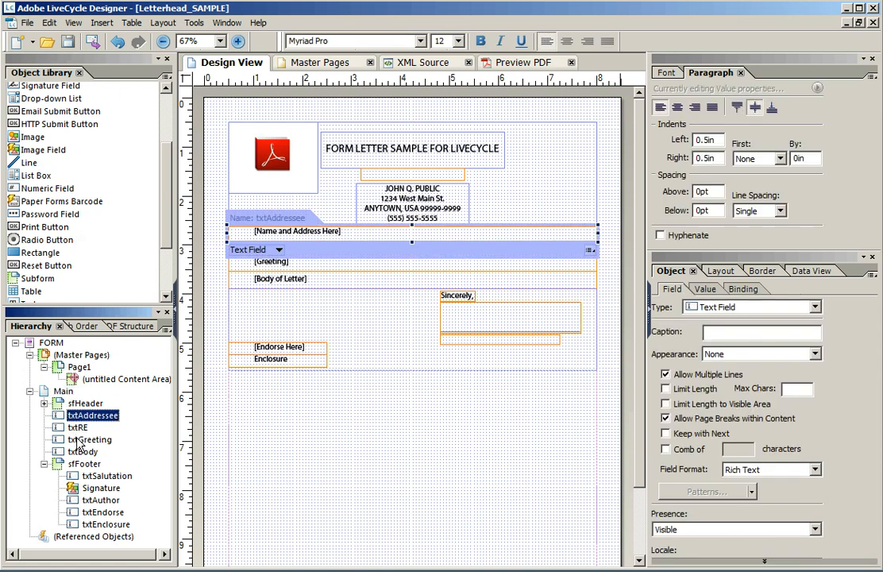
click(79, 451)
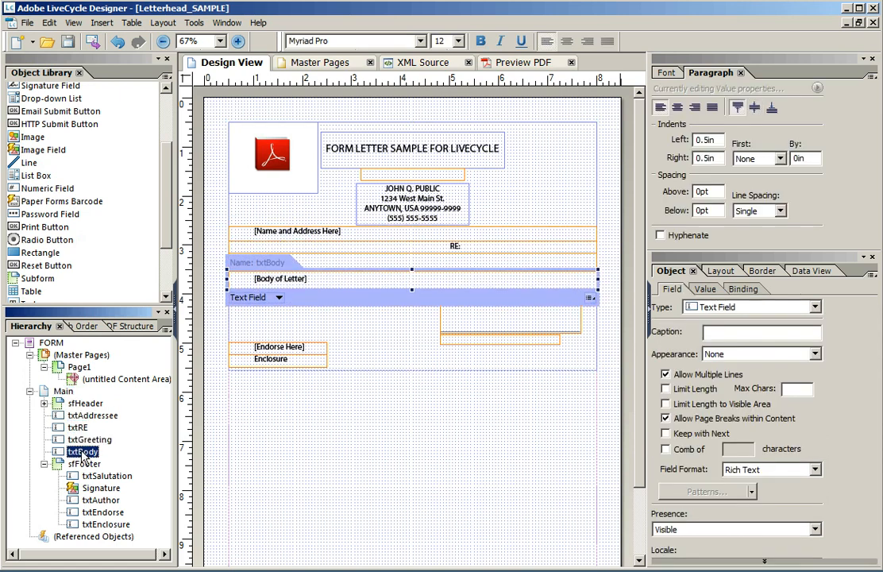
click(716, 270)
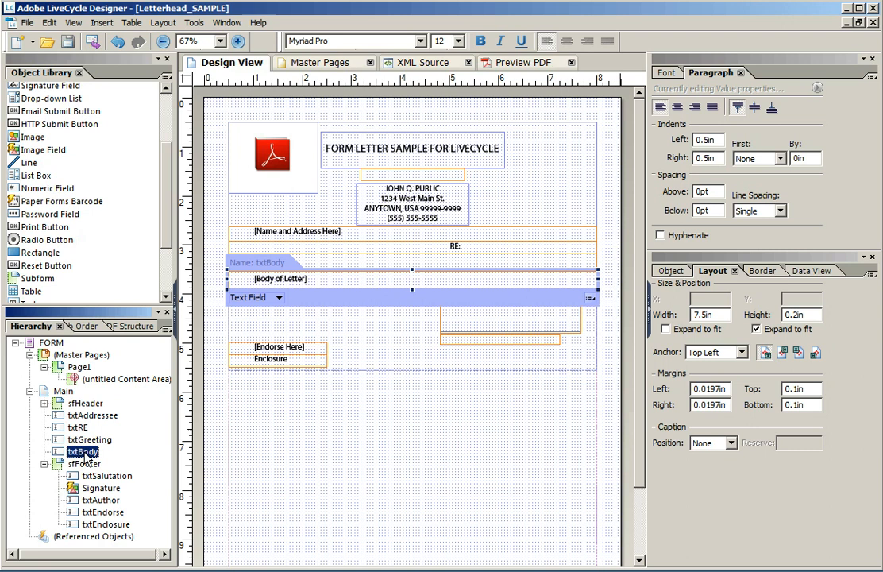
click(670, 213)
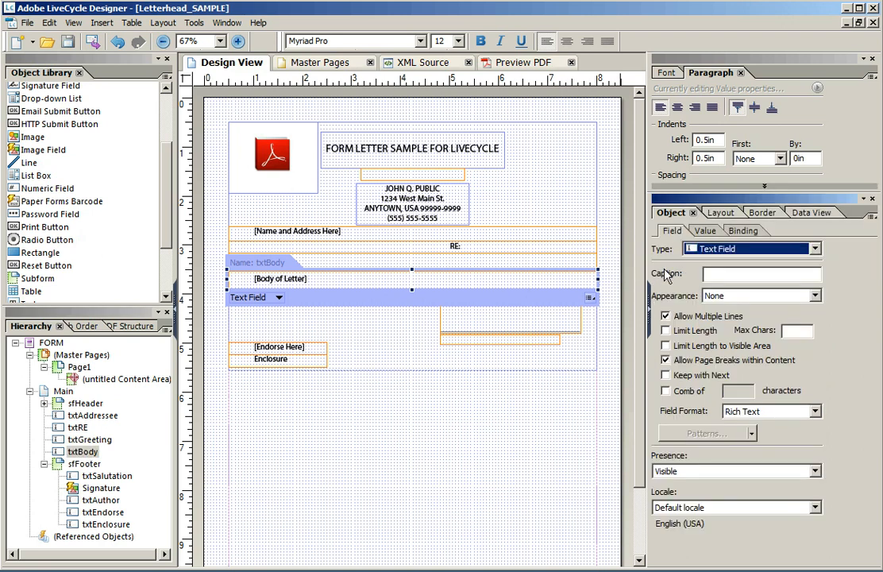
mouse_move(200, 391)
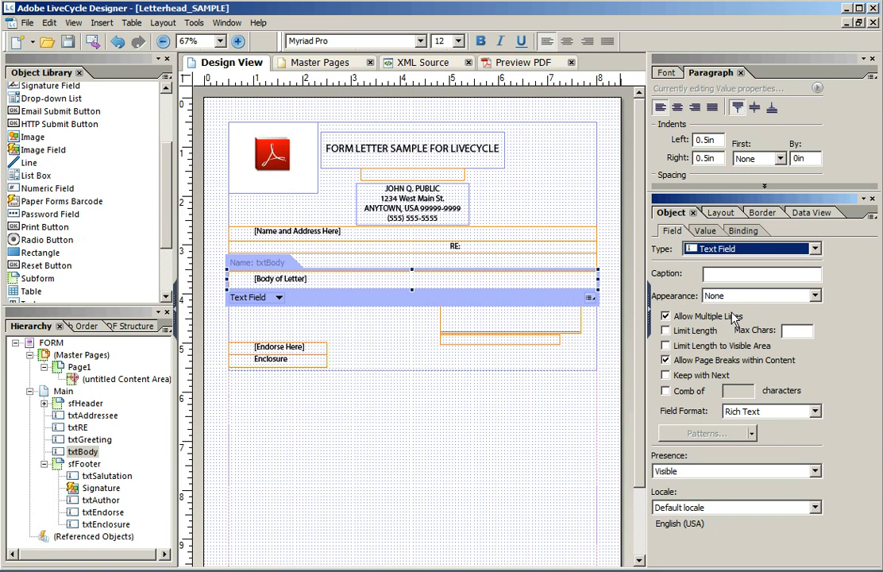
mouse_move(707, 368)
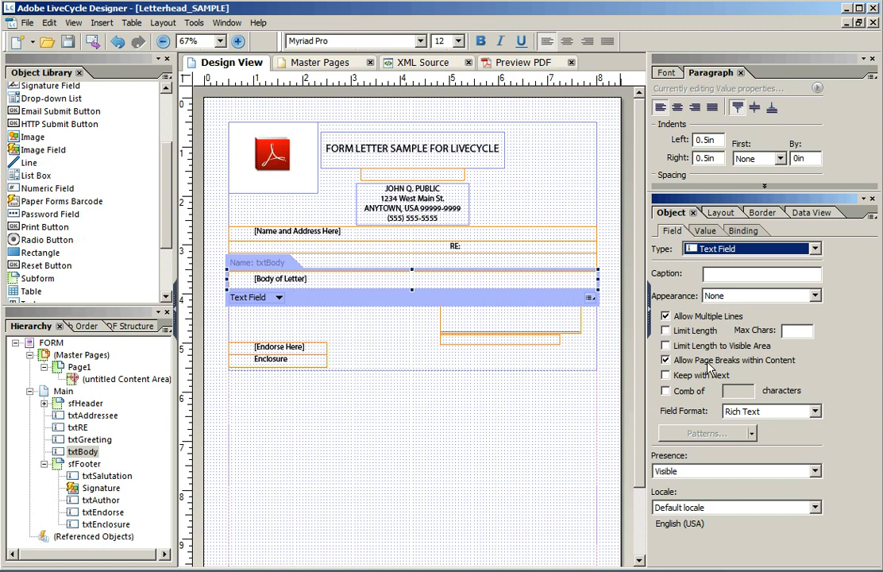
click(665, 359)
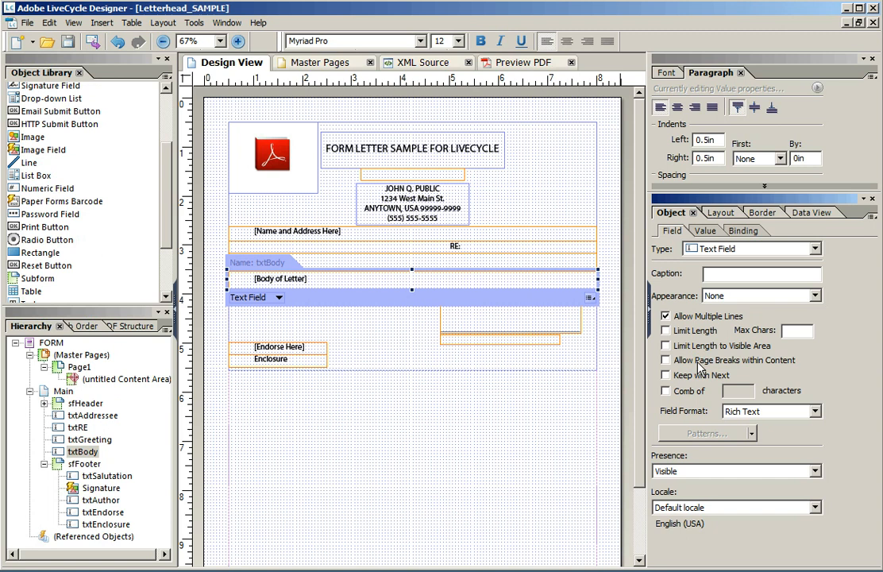
click(666, 359)
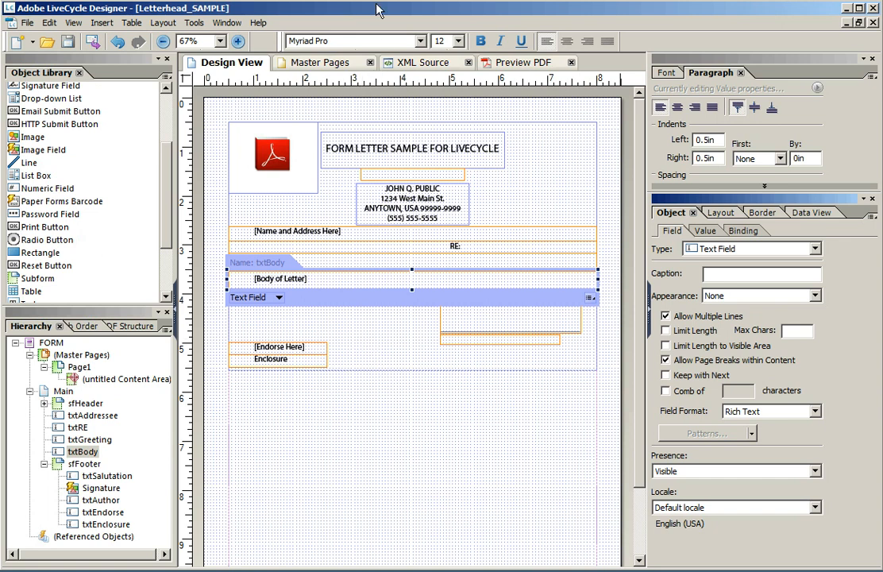
Preview the letter as PDF and fill the body field with long sample text so it expands
click(354, 62)
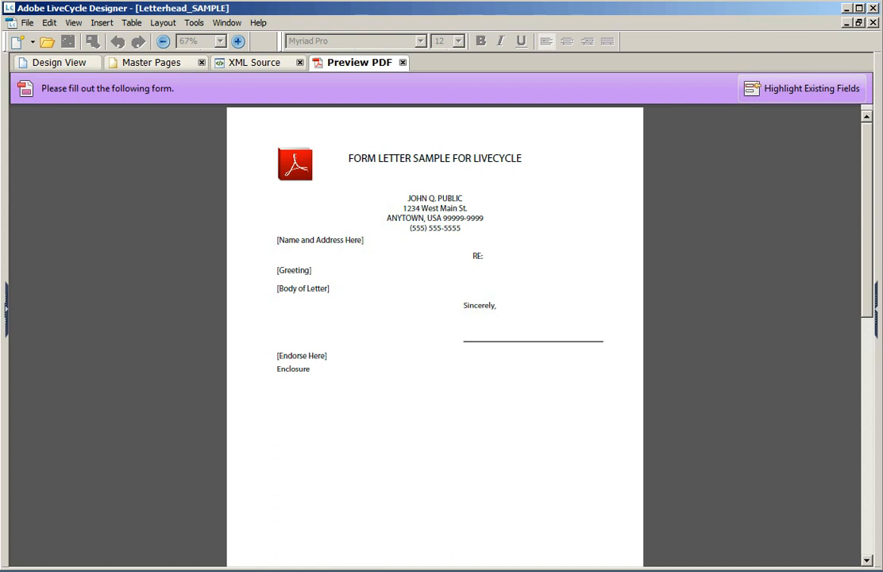
click(803, 89)
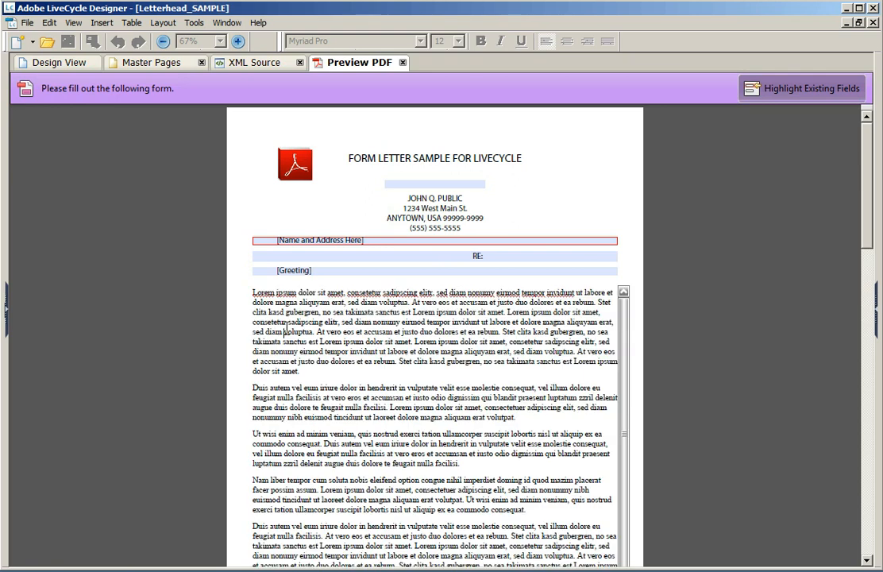
scroll(down, 3)
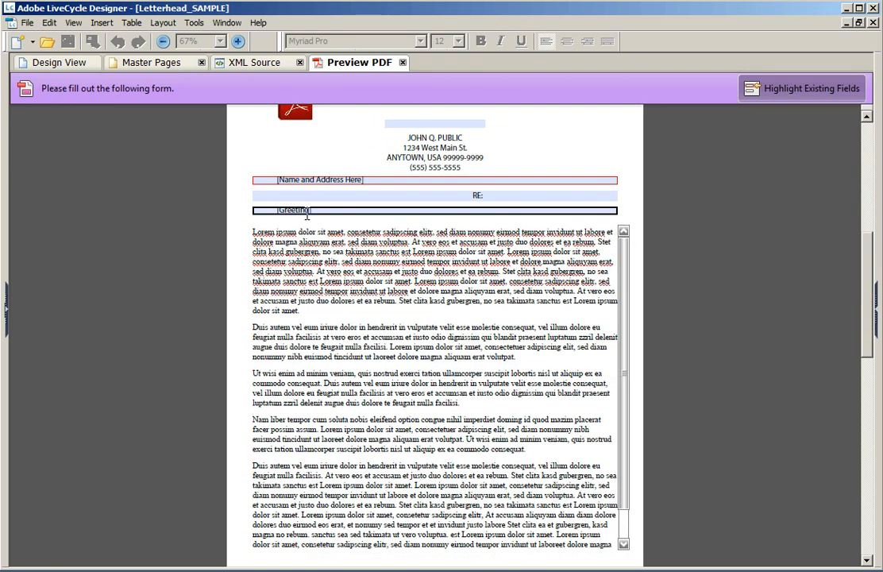
scroll(down, 3)
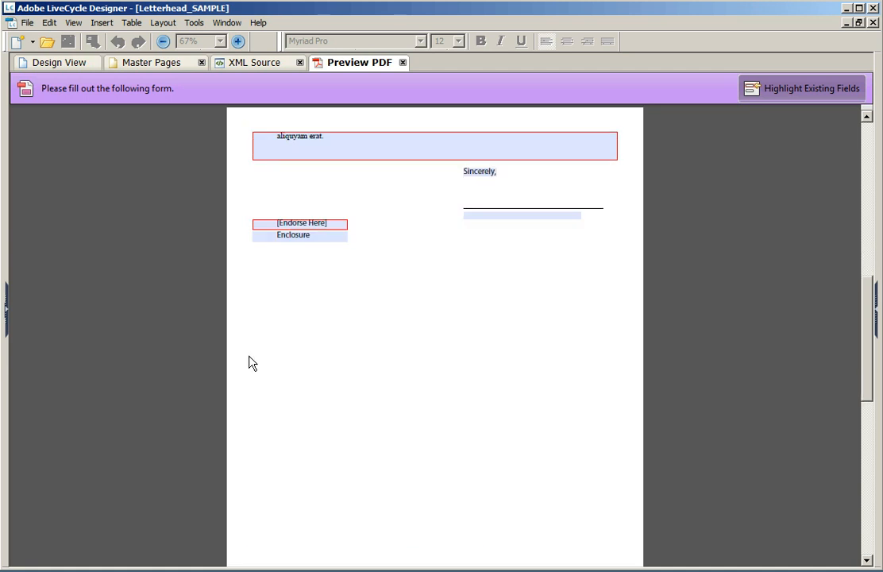
mouse_move(368, 230)
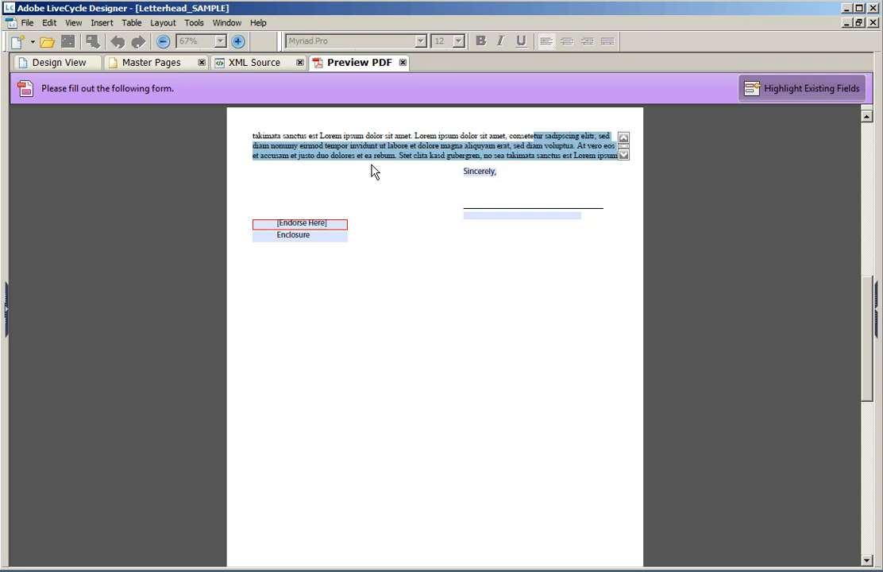
click(624, 155)
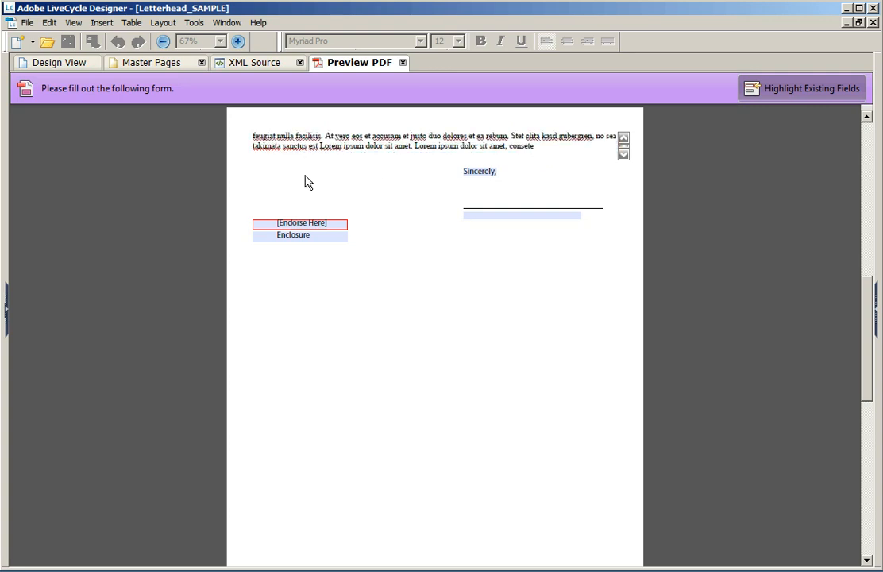
scroll(up, 3)
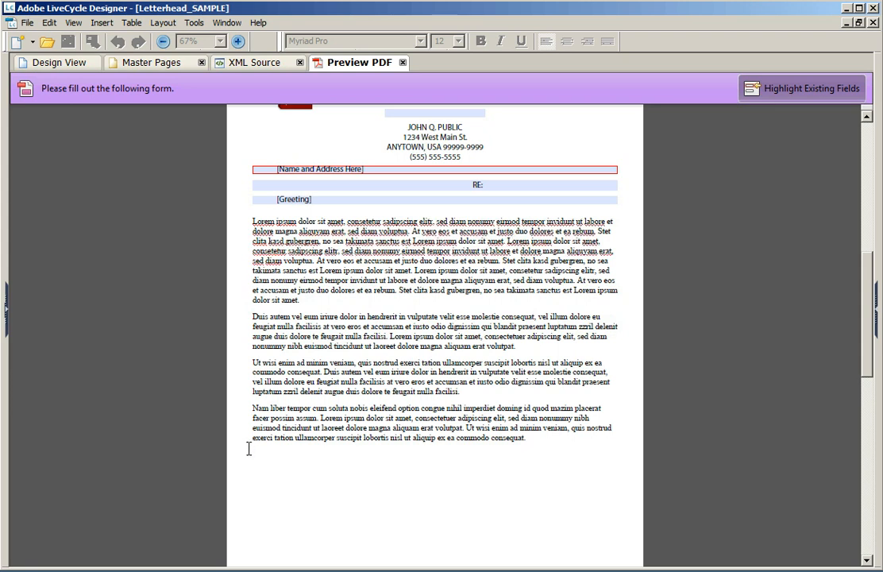
click(435, 184)
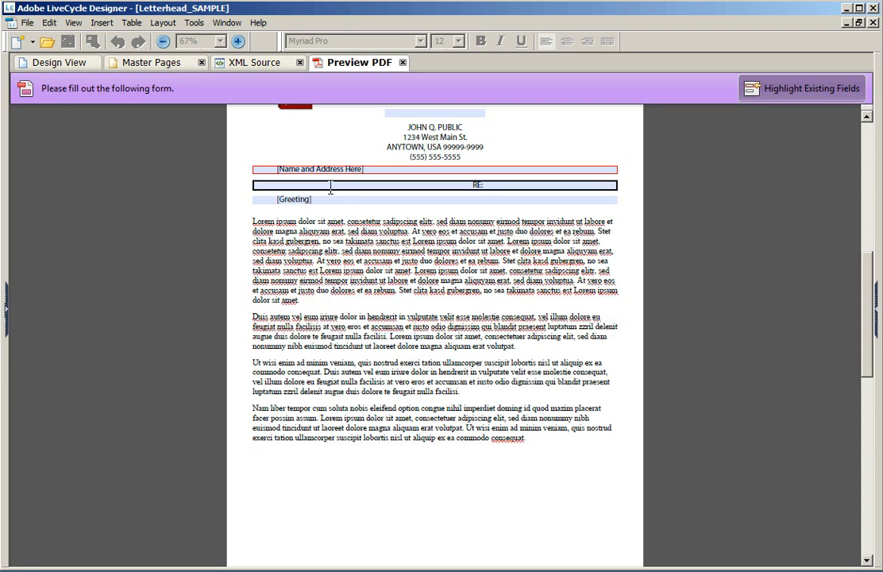
Turn off field highlighting, review the filled body paragraphs, and return to Design View
scroll(up, 3)
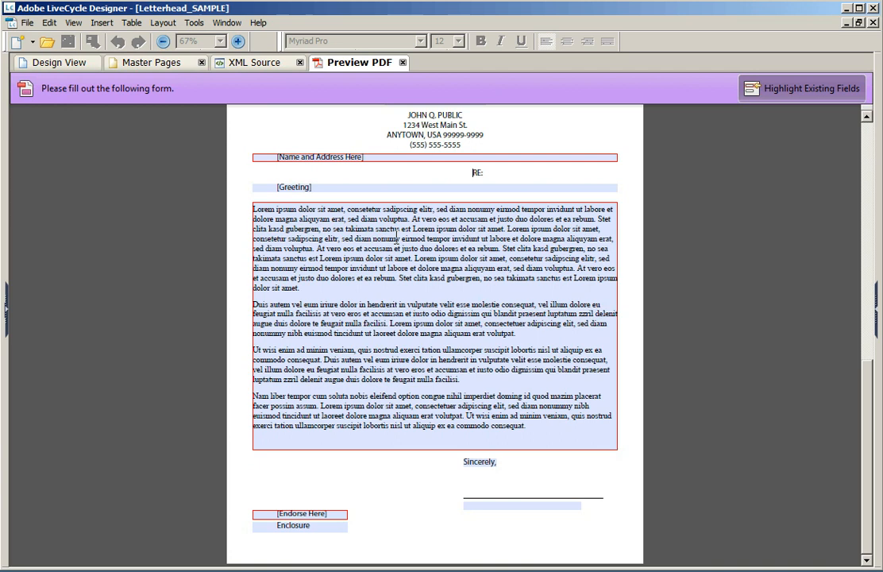
mouse_move(348, 337)
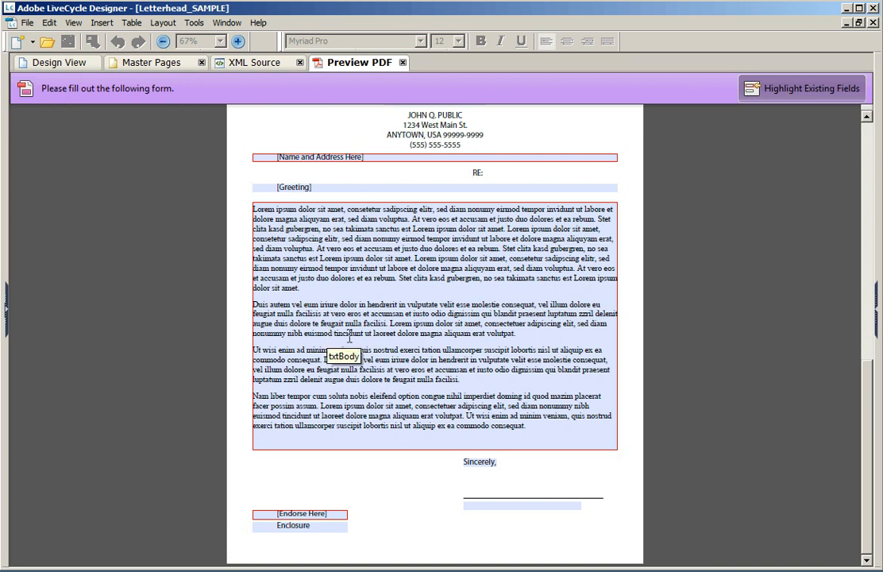
click(803, 89)
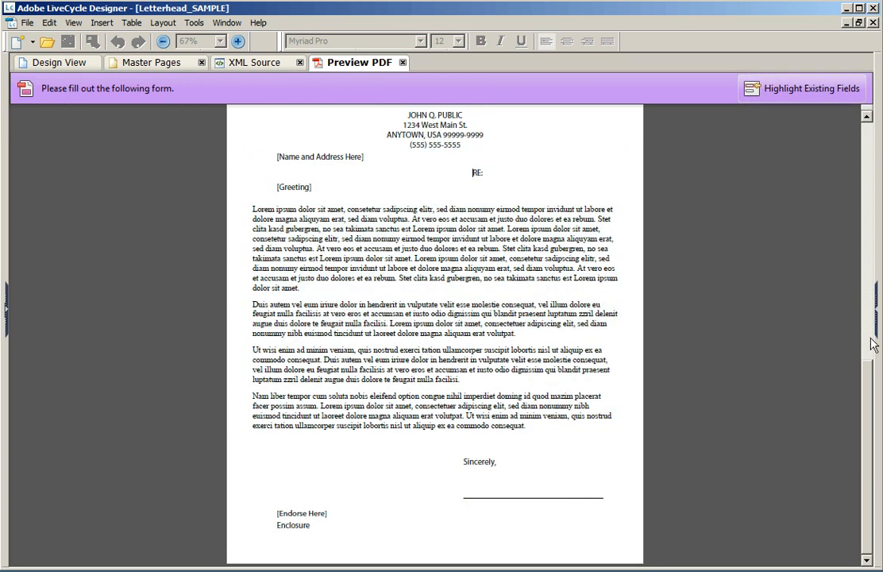
scroll(up, 3)
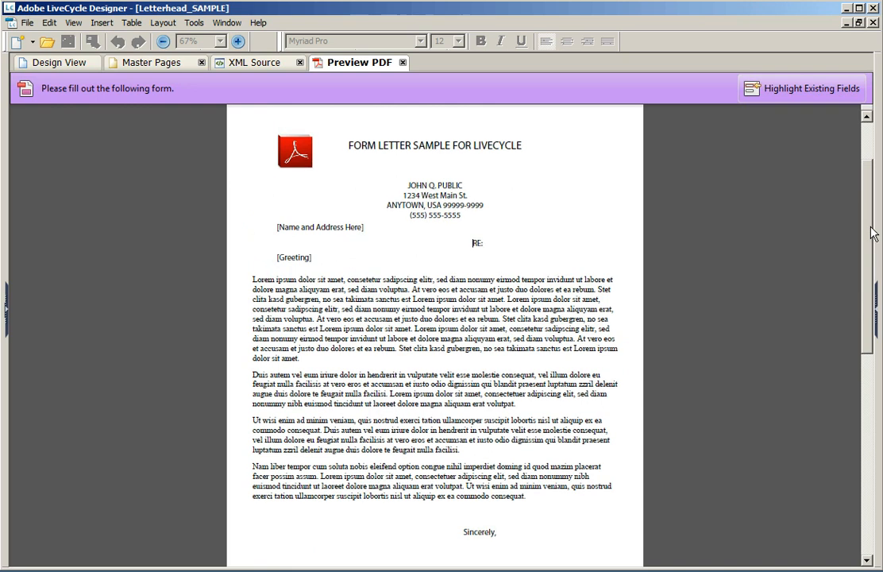
scroll(down, 3)
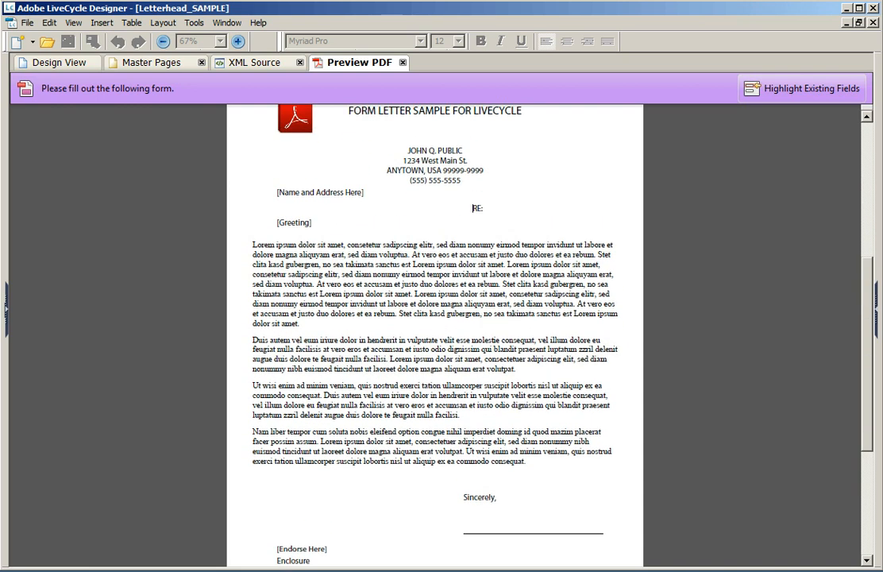
scroll(up, 3)
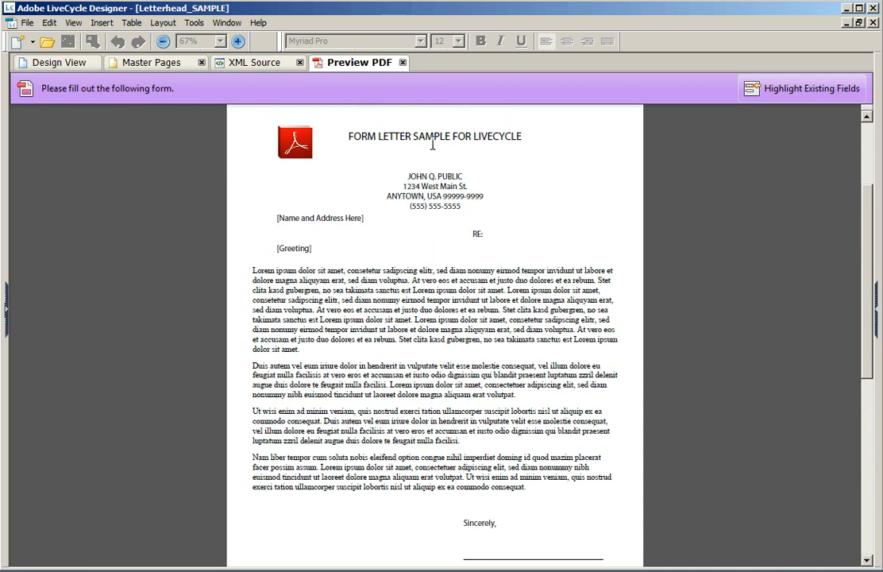
mouse_move(293, 166)
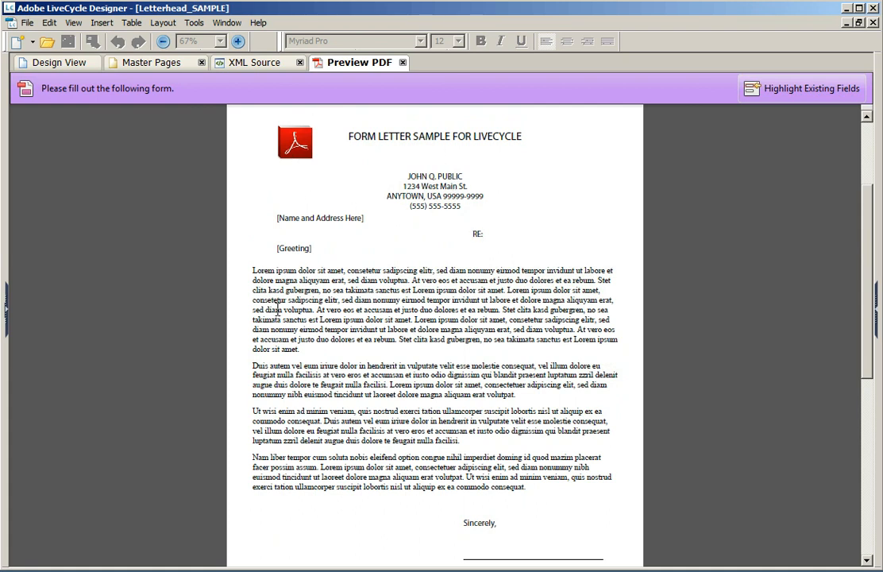
scroll(down, 3)
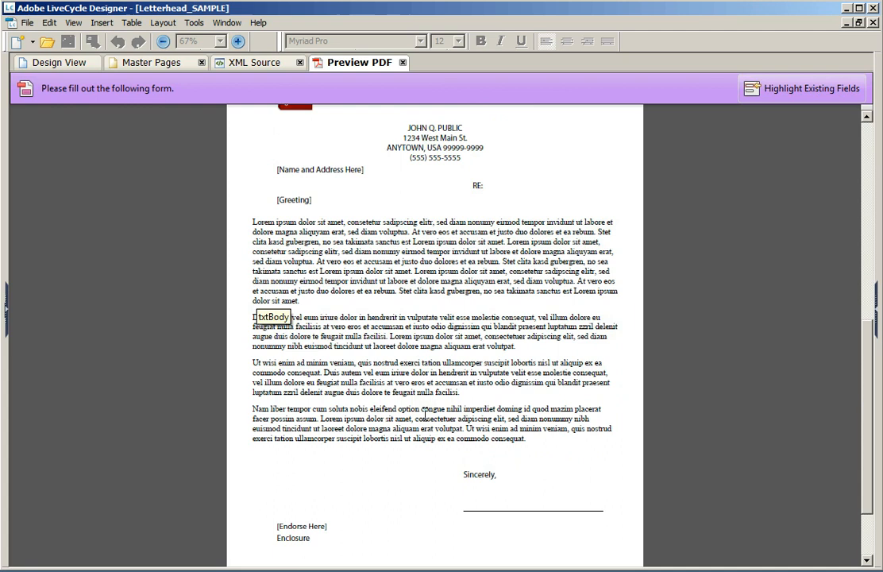
click(56, 62)
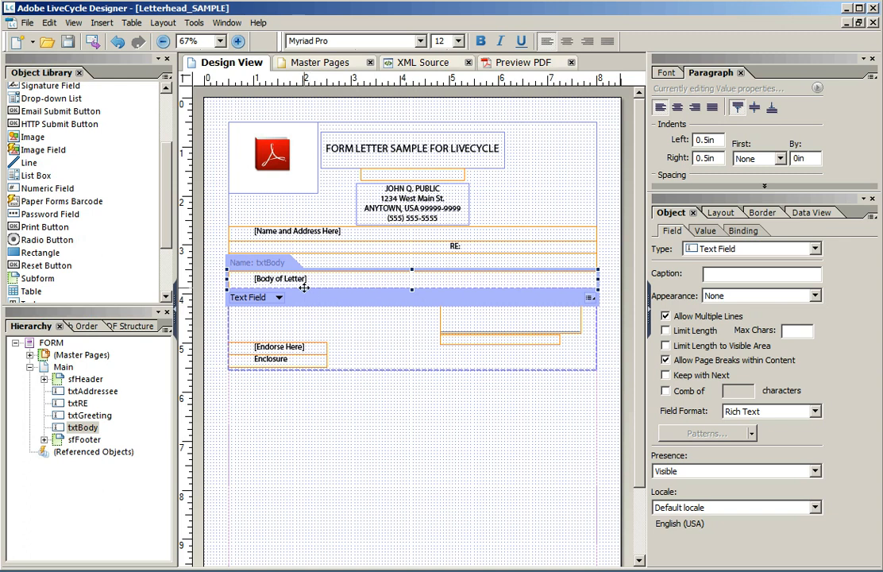
mouse_move(337, 260)
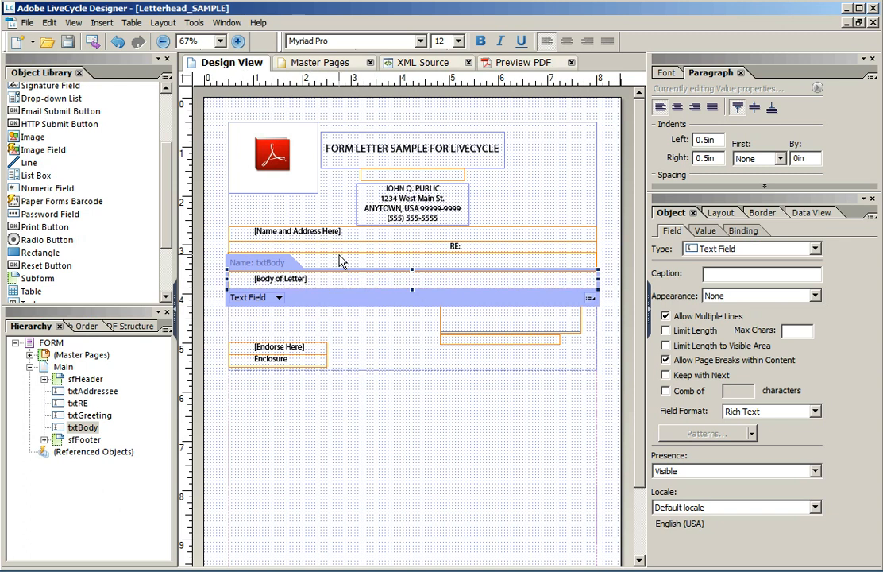
Set the greeting and name-and-address fields' height to Expand to fit in the Layout palette
click(454, 245)
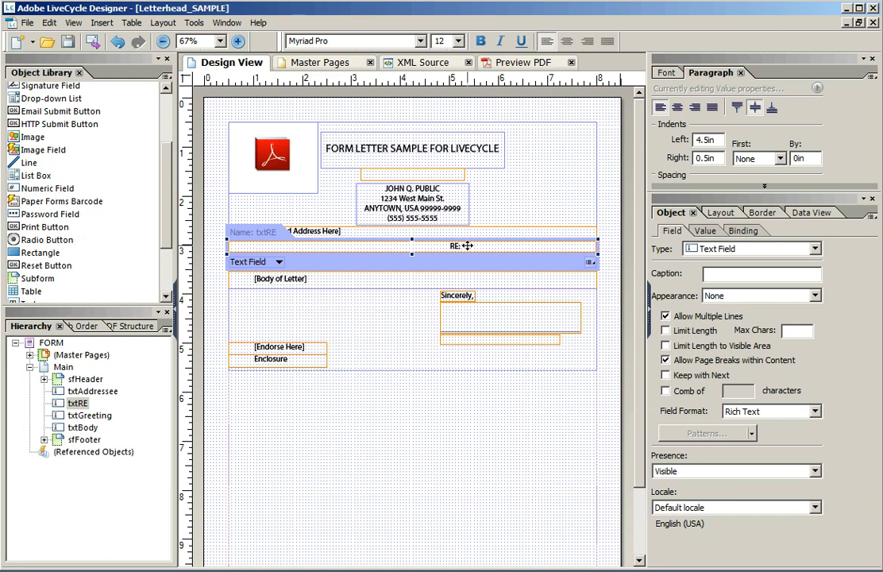
mouse_move(561, 248)
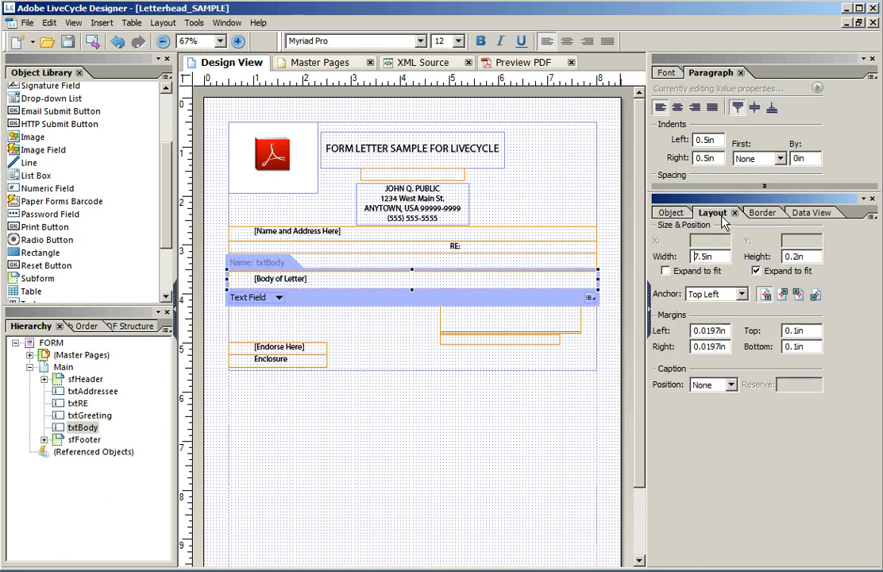
mouse_move(698, 287)
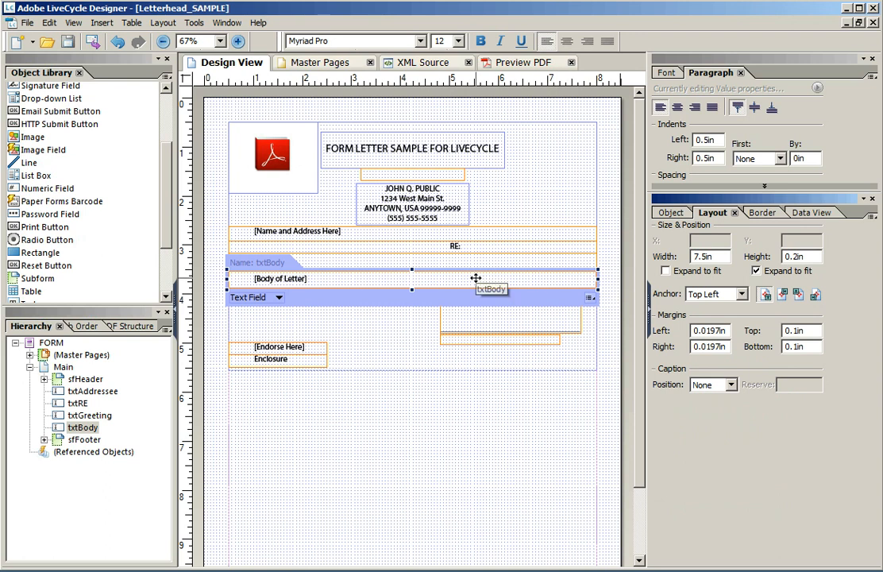
mouse_move(775, 280)
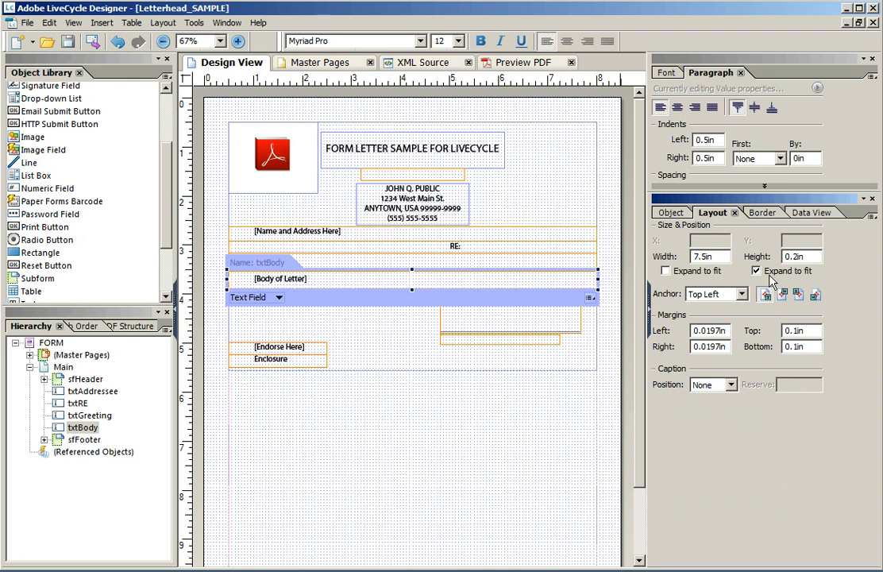
mouse_move(770, 273)
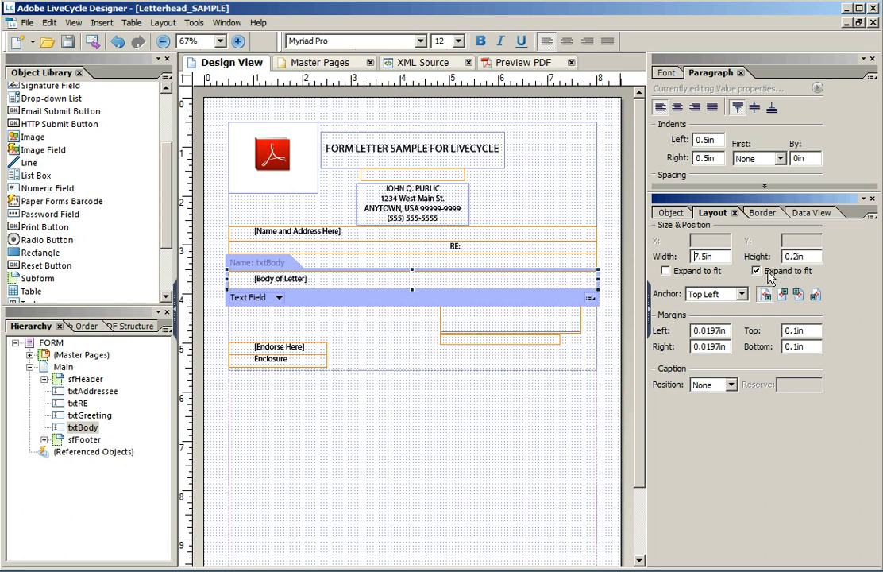
mouse_move(489, 279)
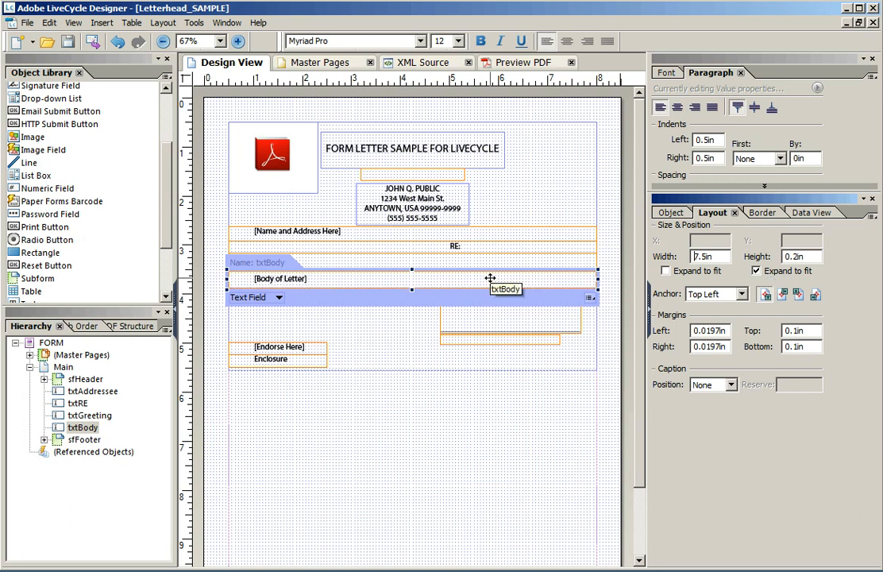
mouse_move(499, 392)
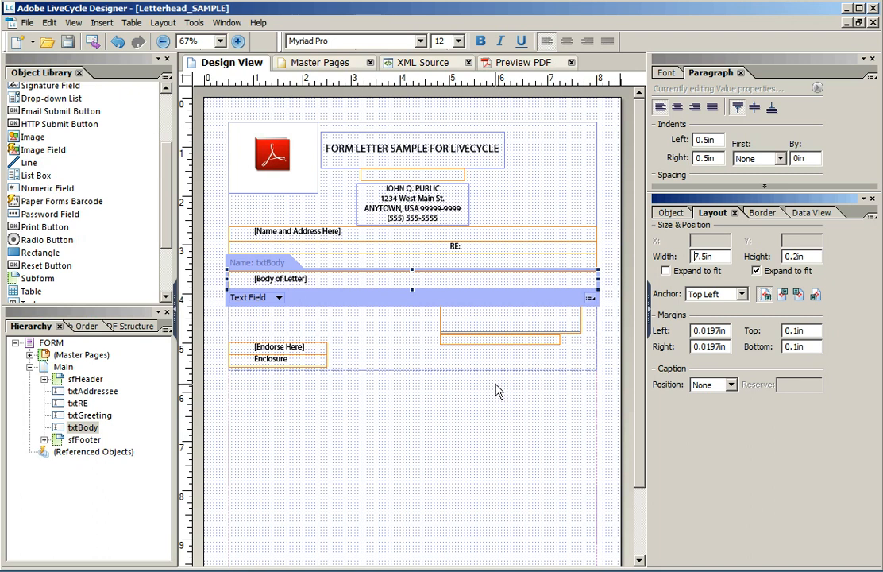
mouse_move(422, 407)
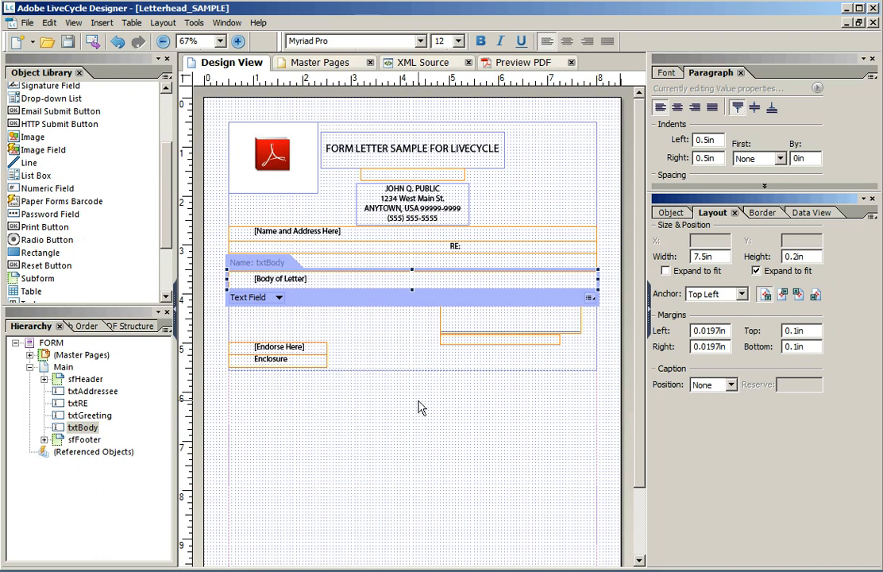
mouse_move(670, 347)
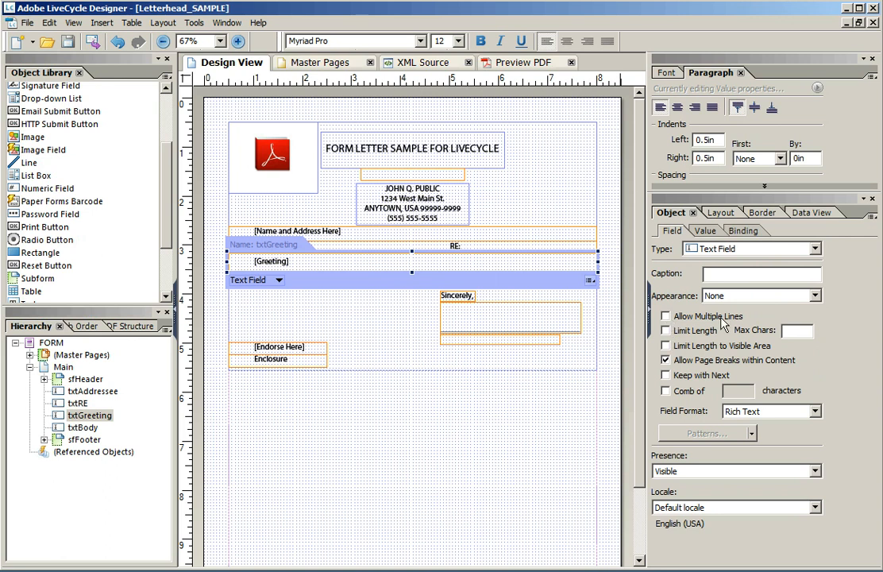
click(711, 213)
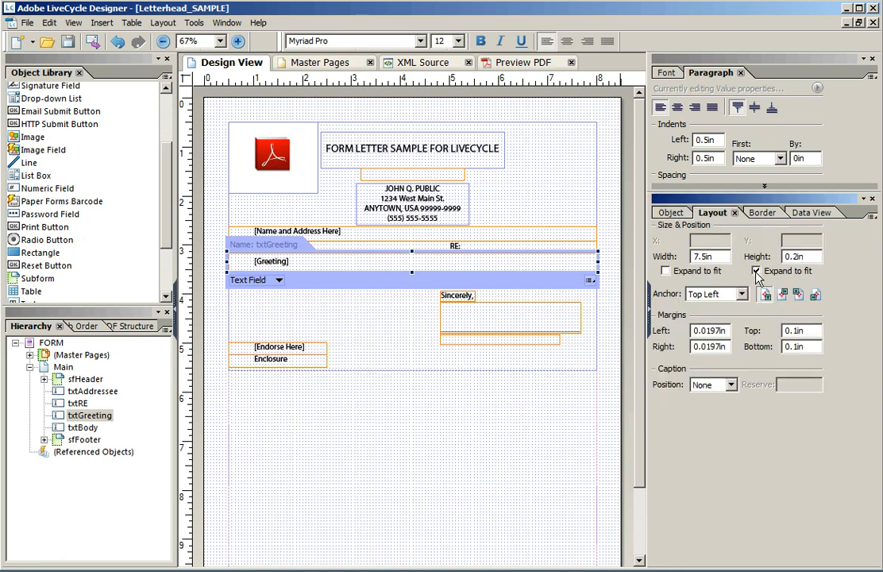
click(756, 270)
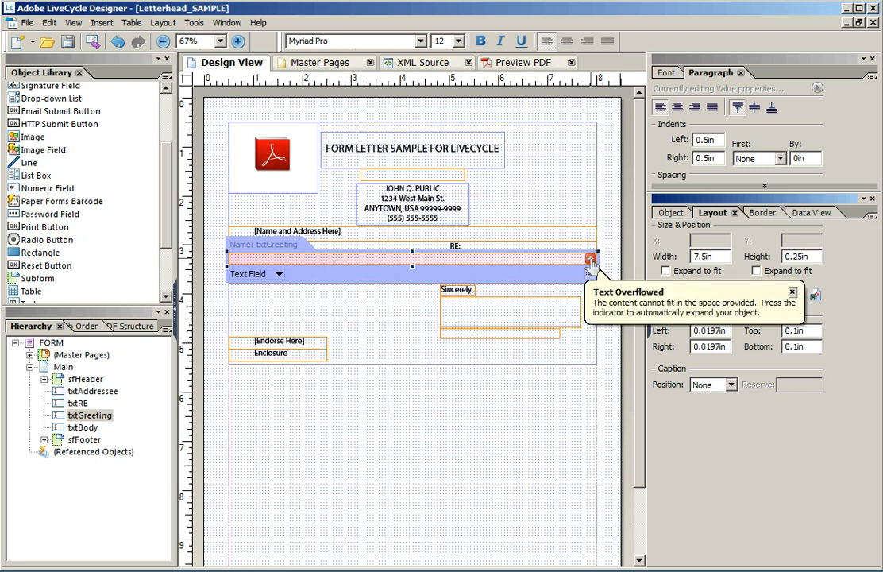
click(587, 258)
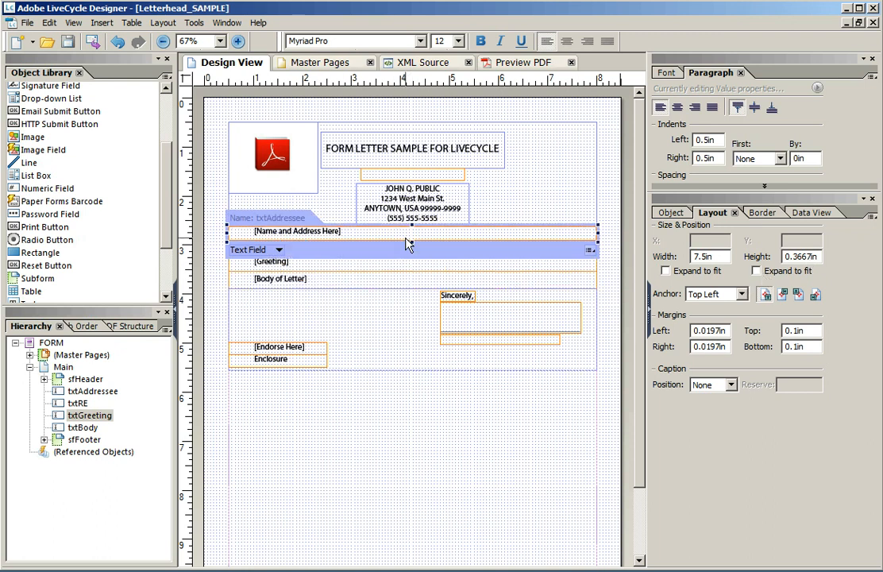
click(756, 270)
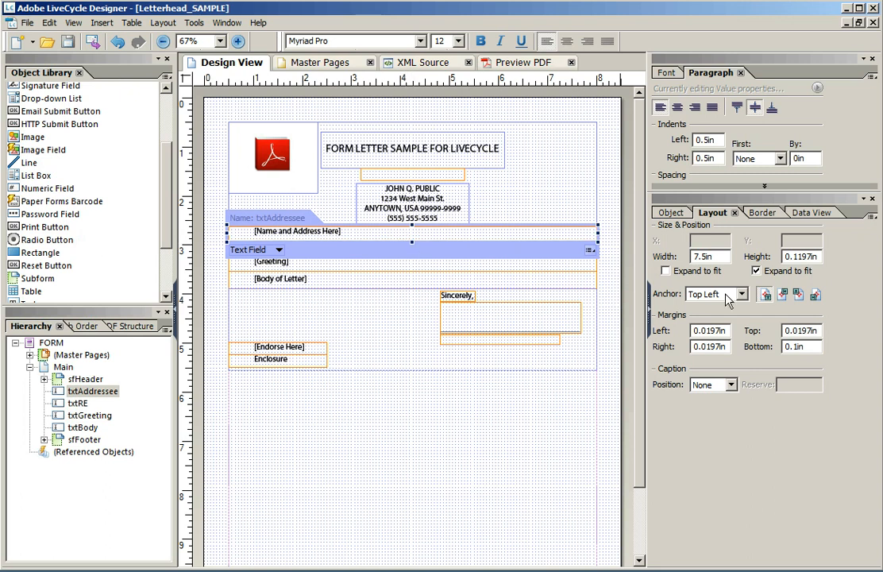
mouse_move(760, 283)
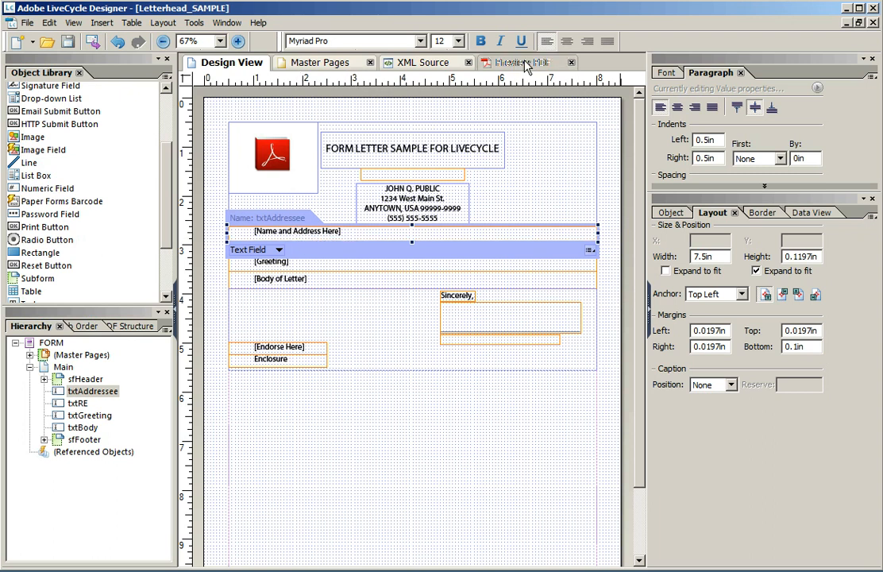
Enter a three-line customer address (Customer, Main, Anytown) in the previewed Name and Address field
click(519, 62)
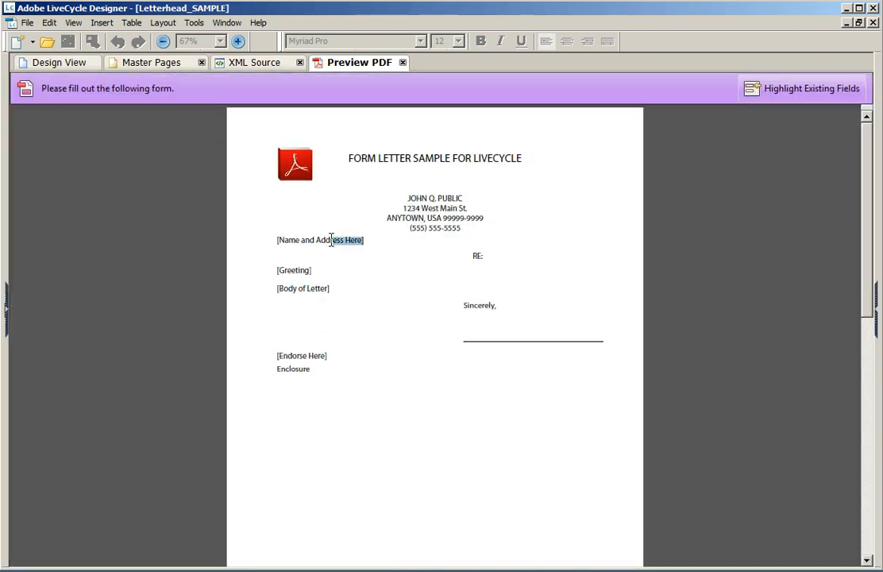
text(Cus)
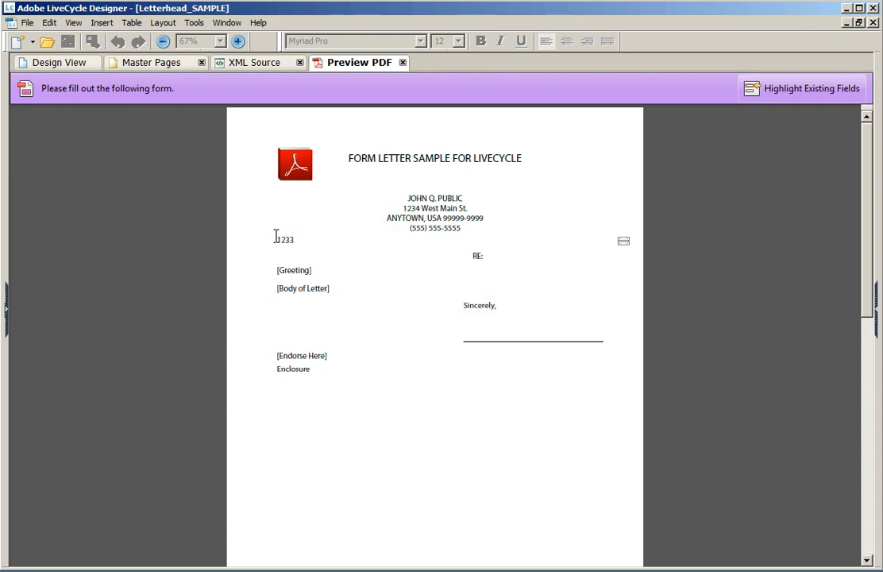
text(Mai)
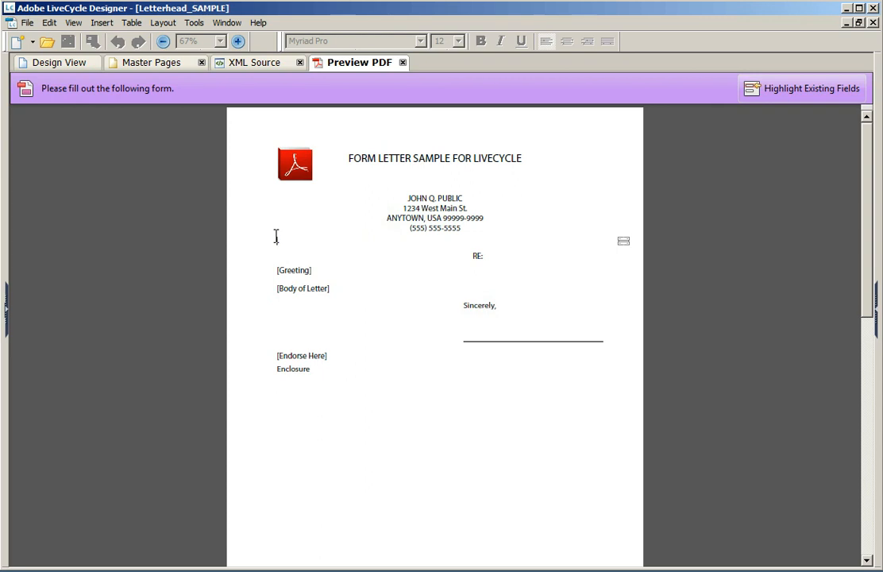
text(Anytown USA)
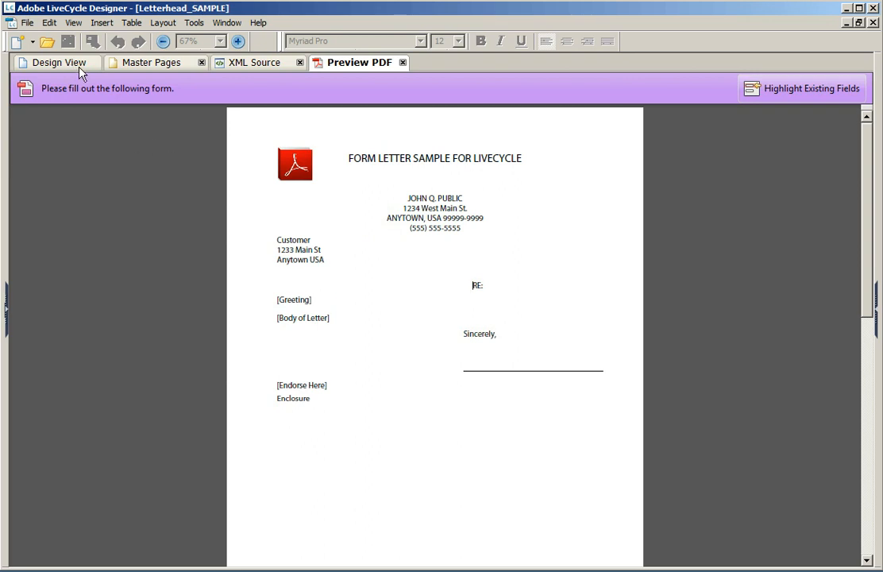
Return from the PDF preview to the form's design layout
click(54, 62)
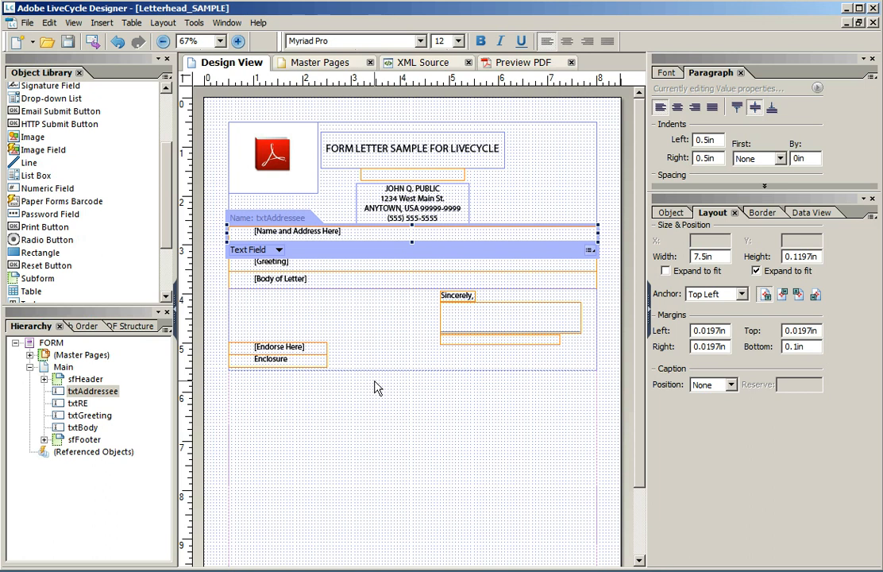
mouse_move(374, 388)
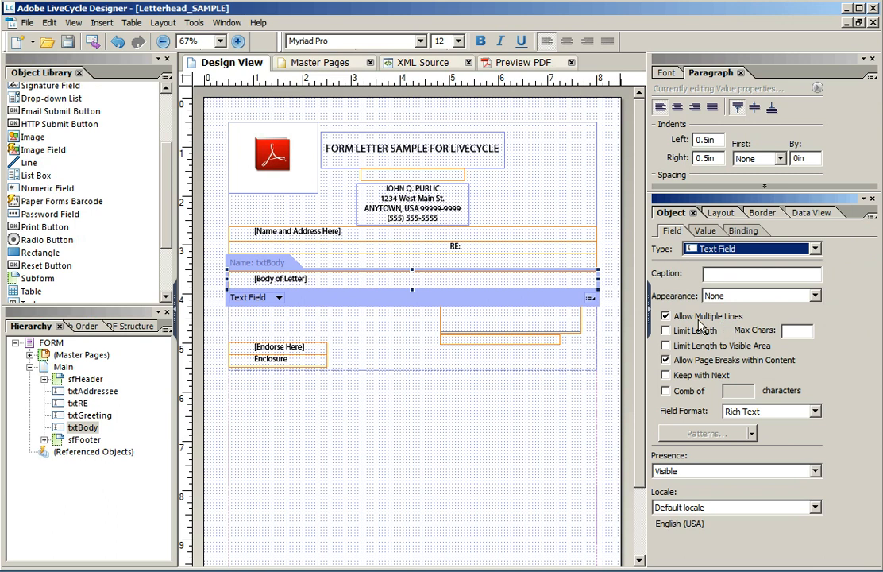
mouse_move(315, 278)
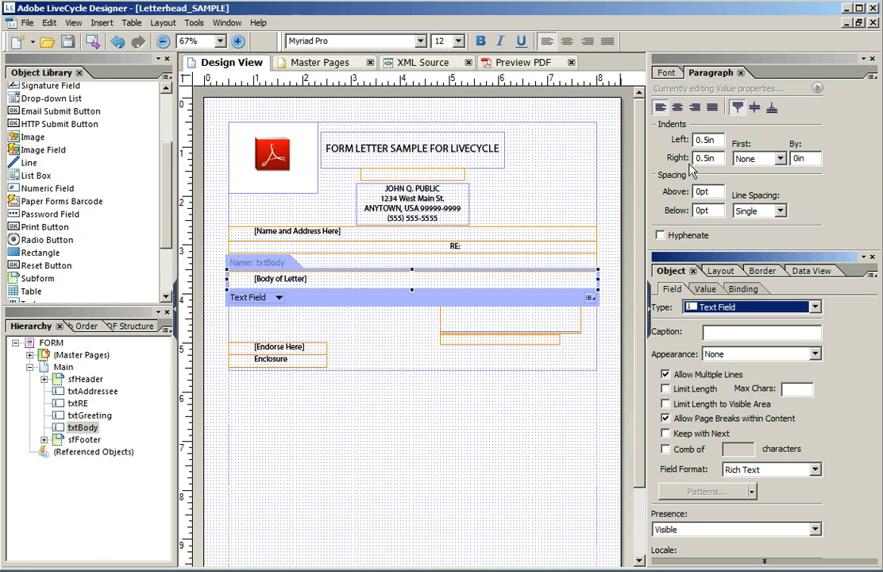
mouse_move(699, 220)
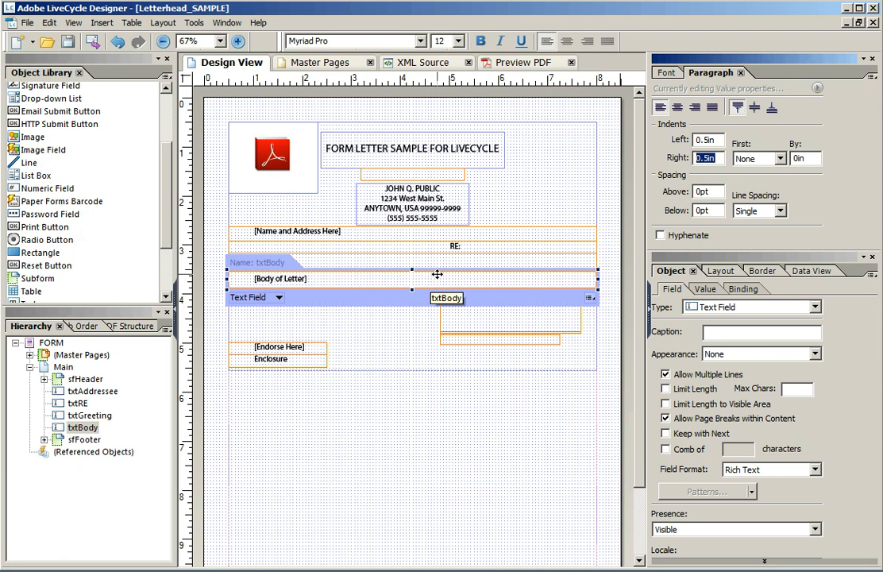
mouse_move(438, 283)
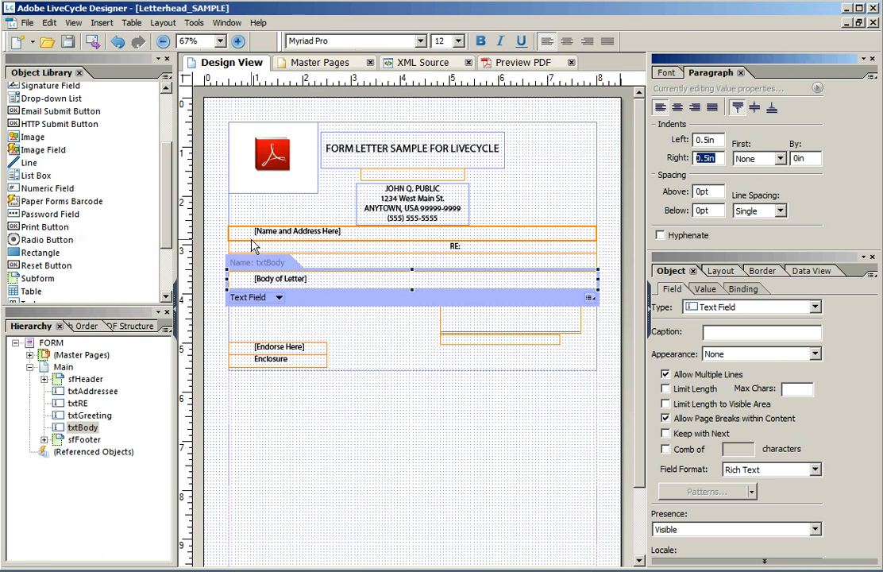
mouse_move(276, 329)
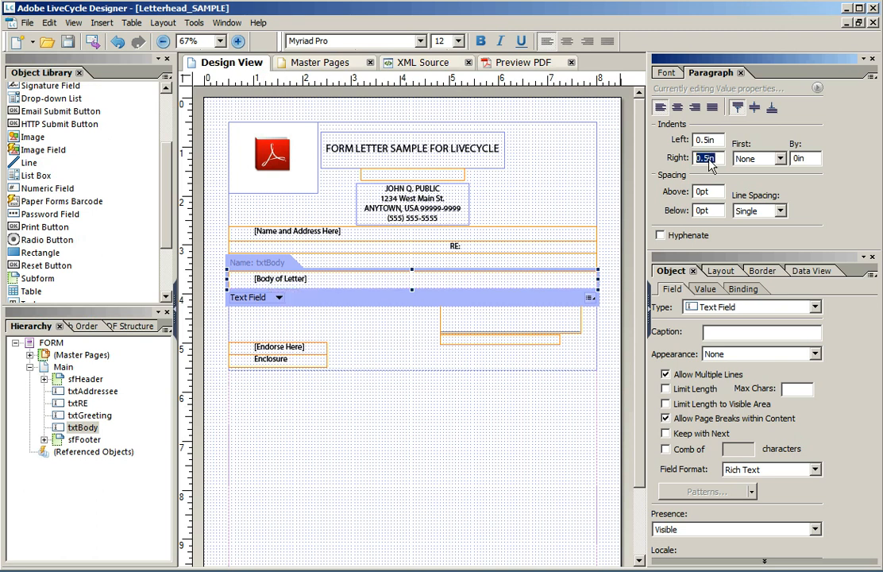
mouse_move(677, 107)
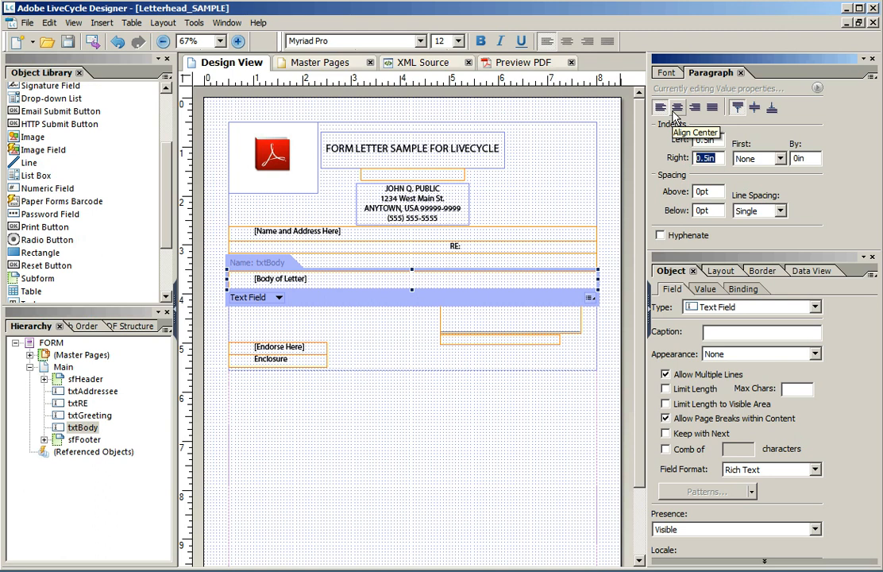
Center-align the body-of-letter field's paragraphs
click(692, 108)
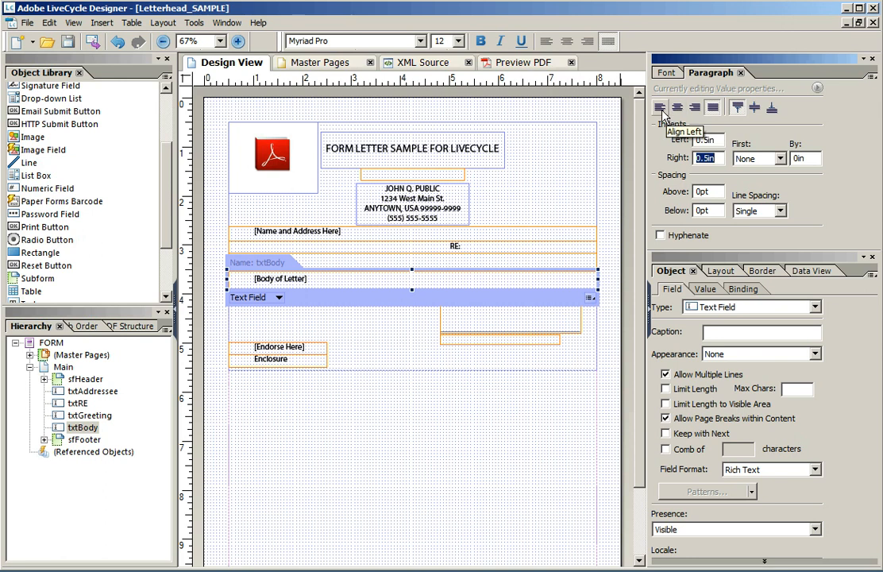
mouse_move(516, 324)
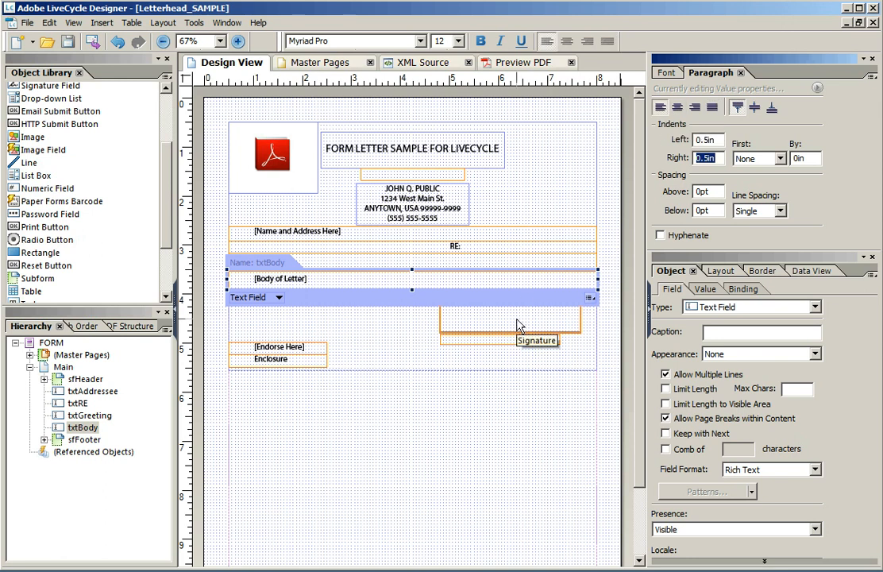
mouse_move(449, 286)
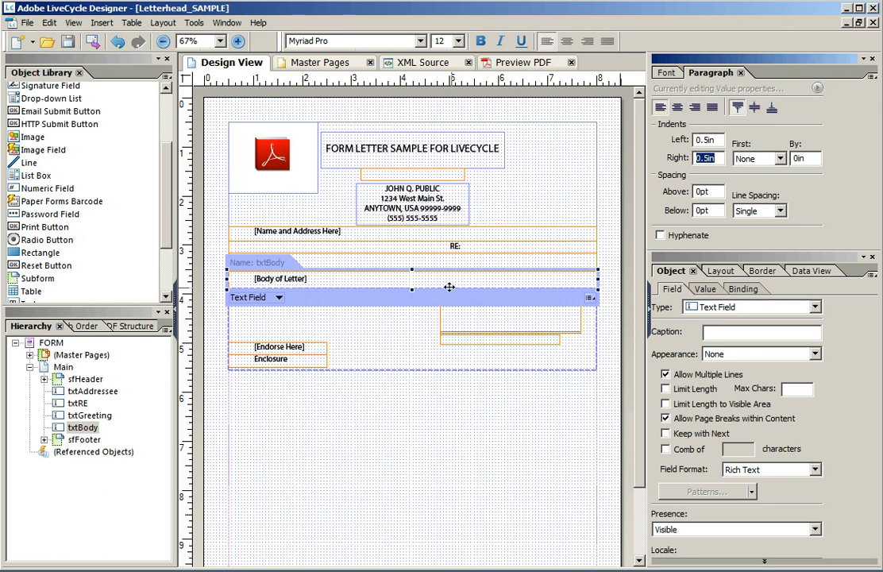
mouse_move(330, 273)
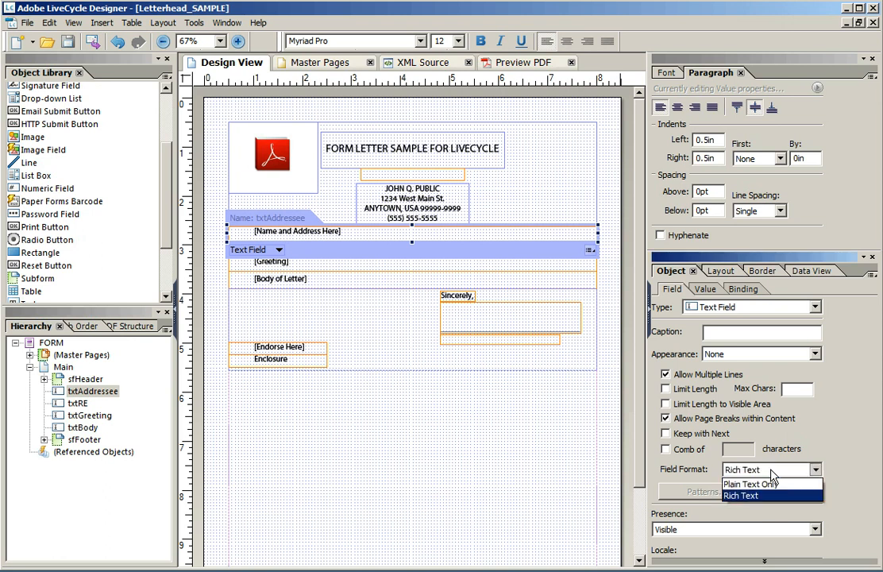
mouse_move(749, 482)
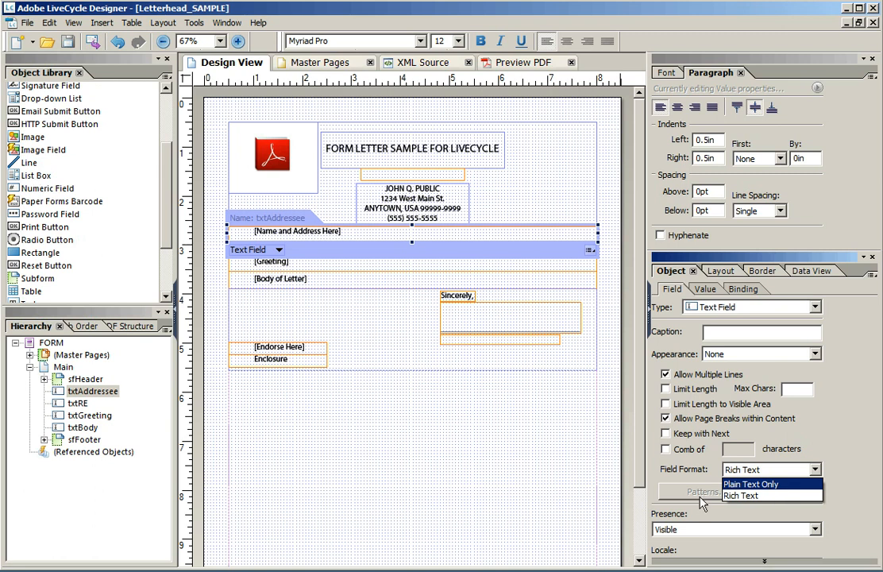
Switch the address field's format to Plain Text Only and back to Rich Text, then preview as PDF
click(750, 483)
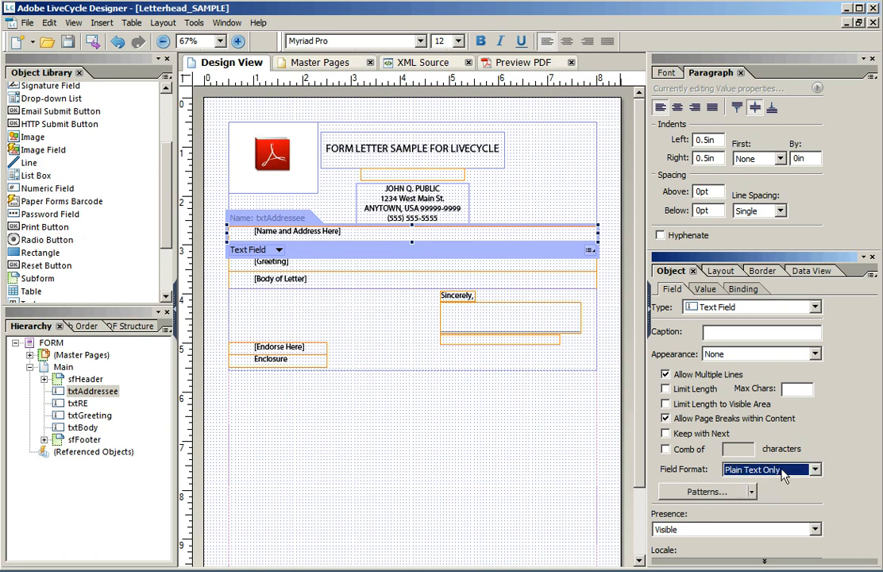
click(815, 469)
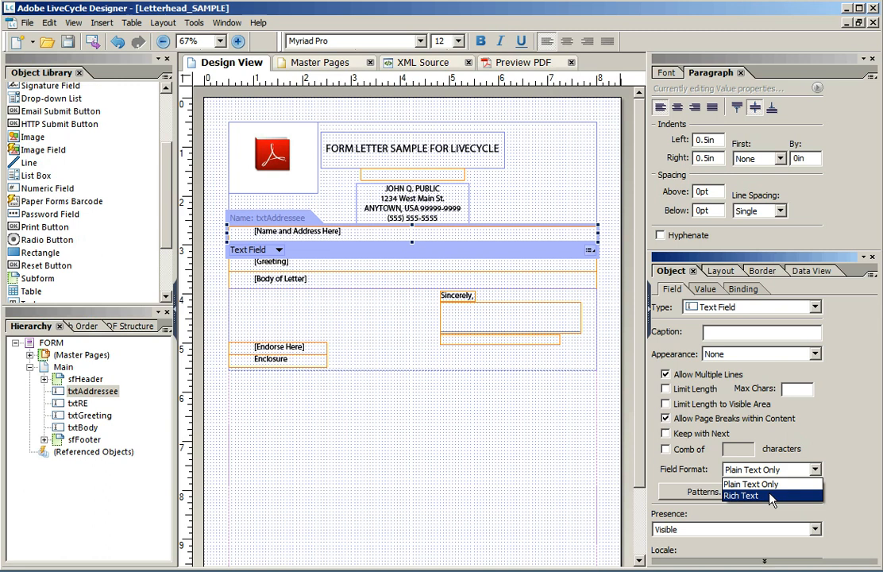
click(740, 496)
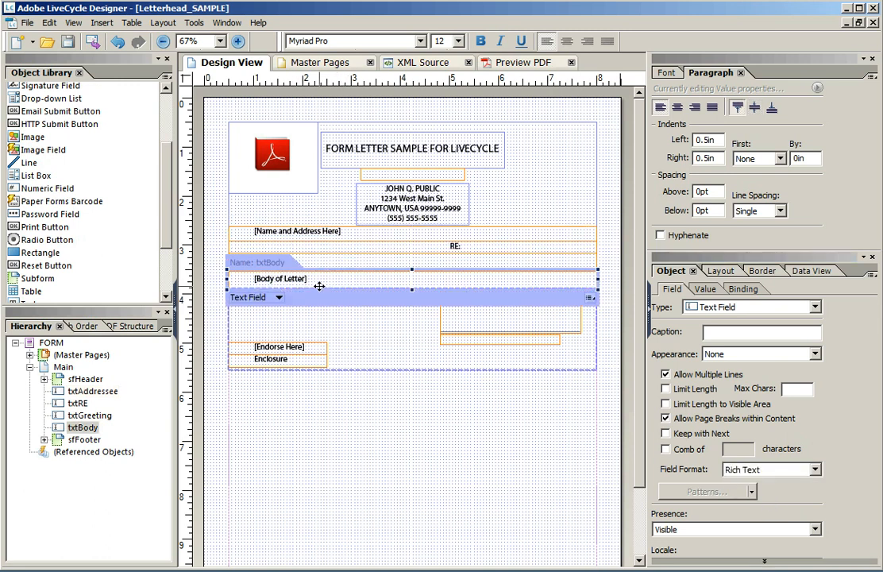
click(355, 62)
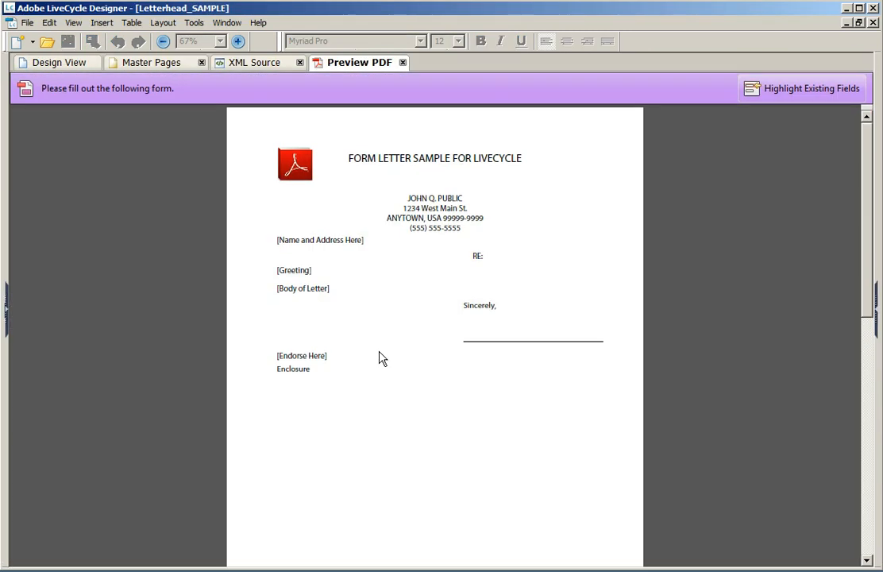
Paste several paragraphs of Lorem ipsum into the previewed [Body of Letter] field
double_click(302, 287)
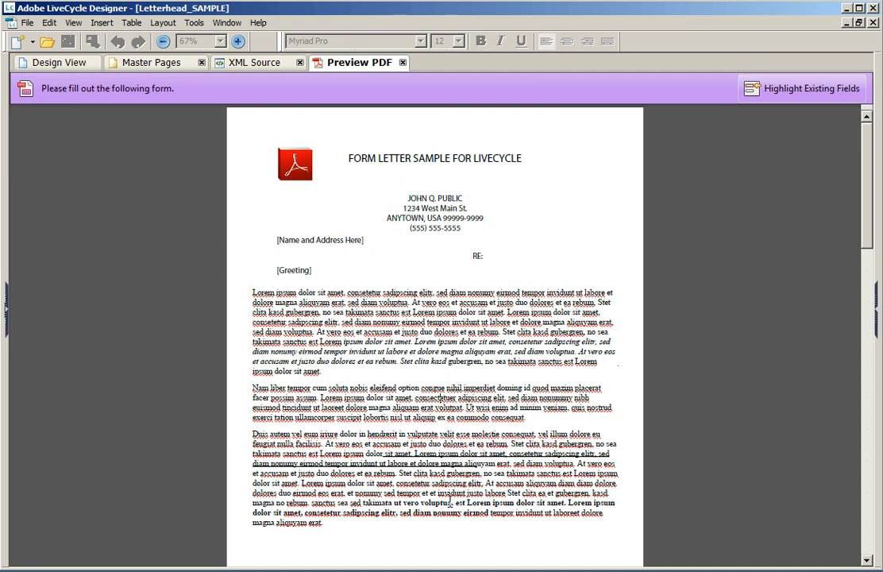
mouse_move(83, 66)
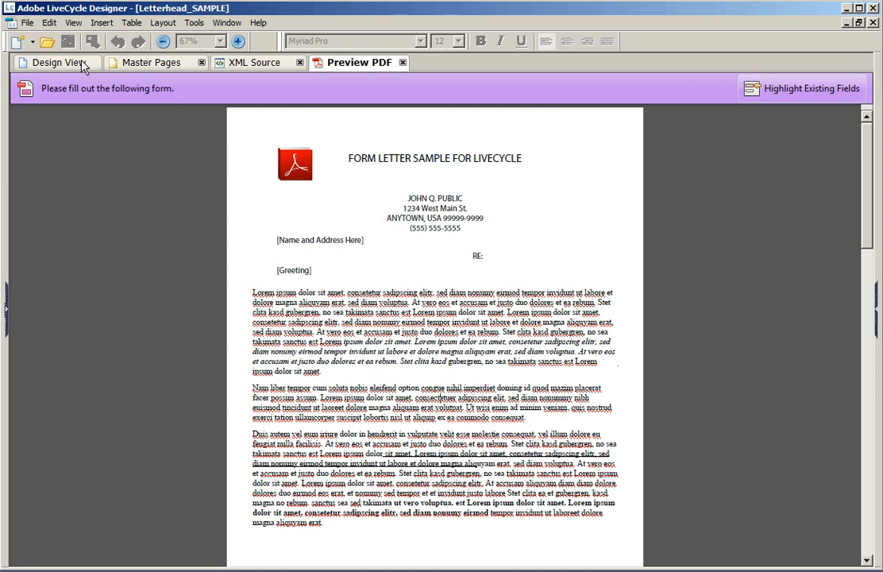
Re-preview the form, fill the body field with pasted text again, and return to Design View
click(50, 63)
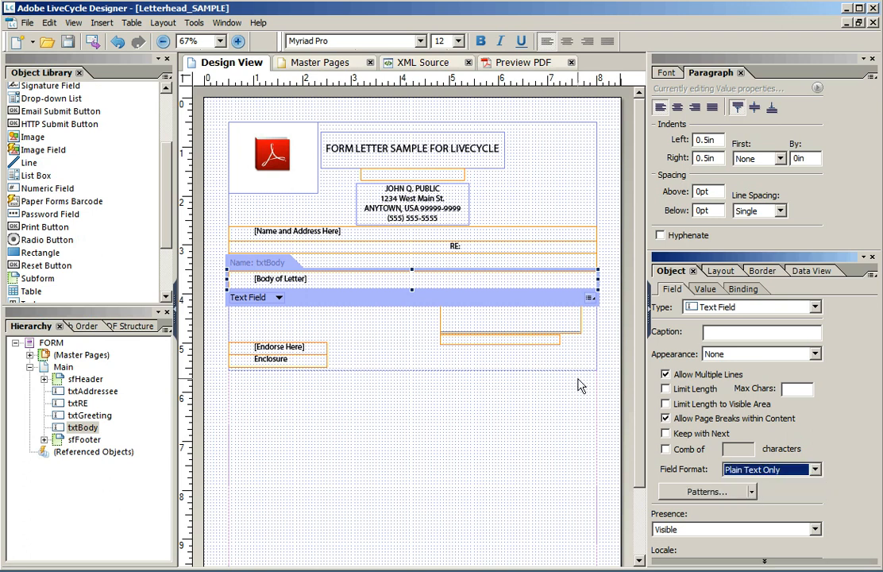
click(359, 62)
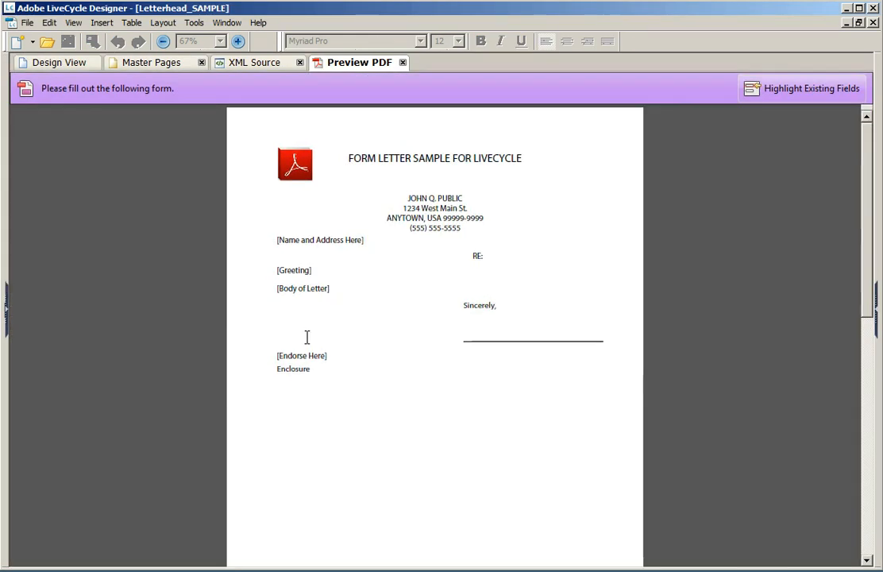
click(302, 289)
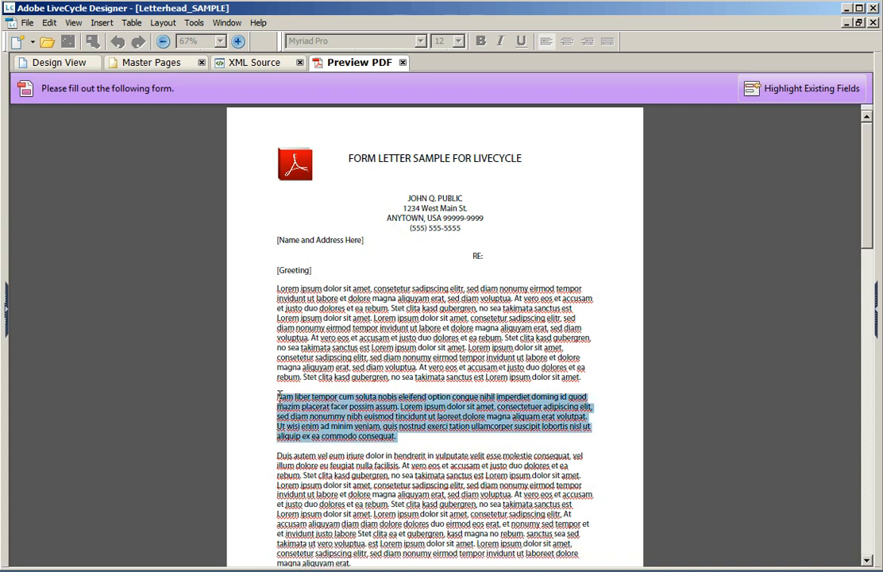
click(225, 124)
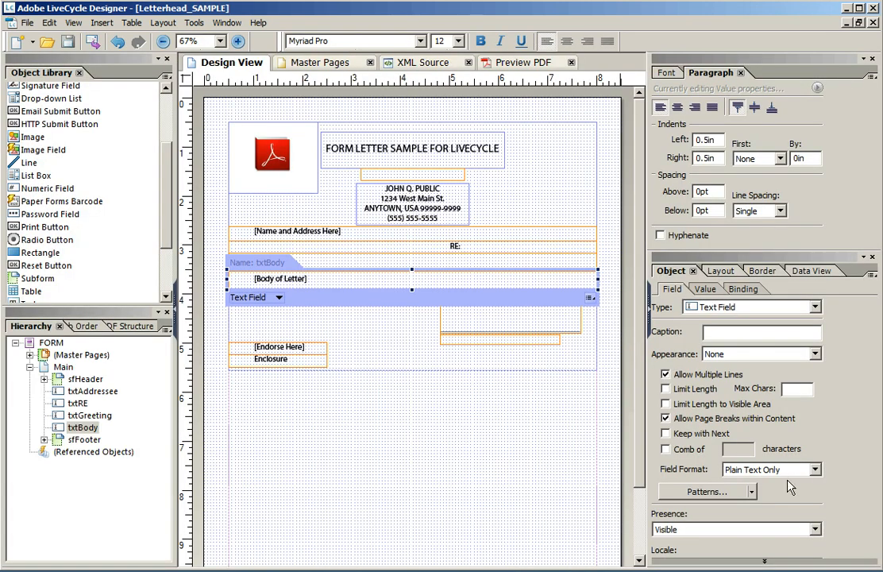
Set the body field's format to Rich Text and its height to expand to fit content
click(813, 468)
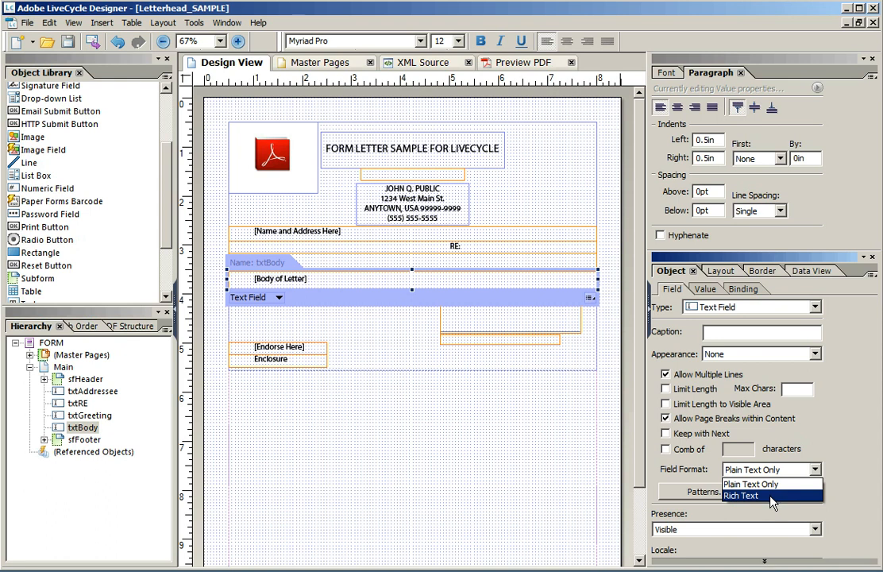
click(740, 495)
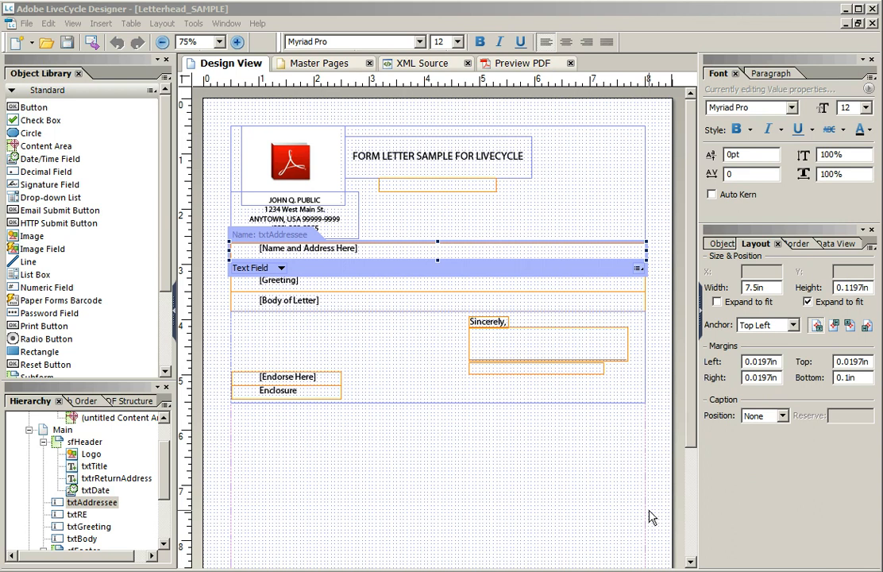
click(436, 300)
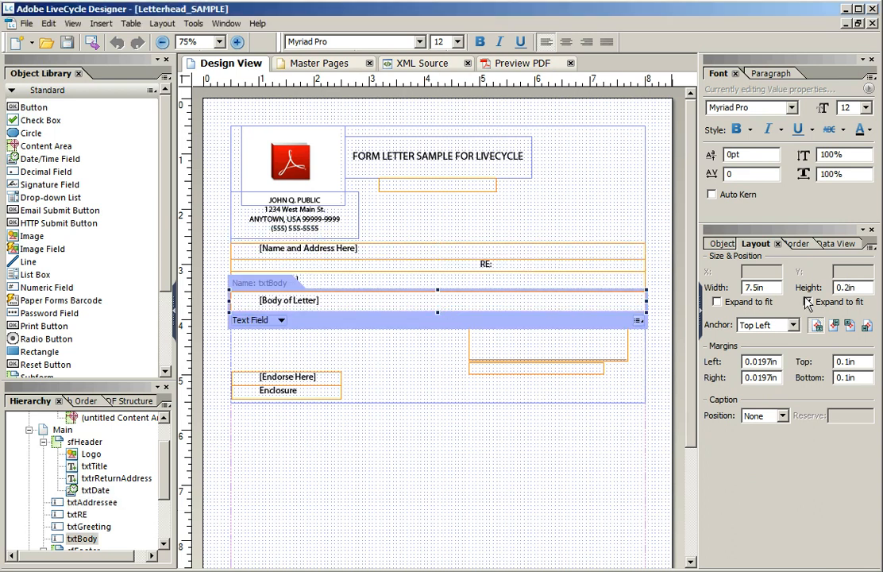
click(808, 301)
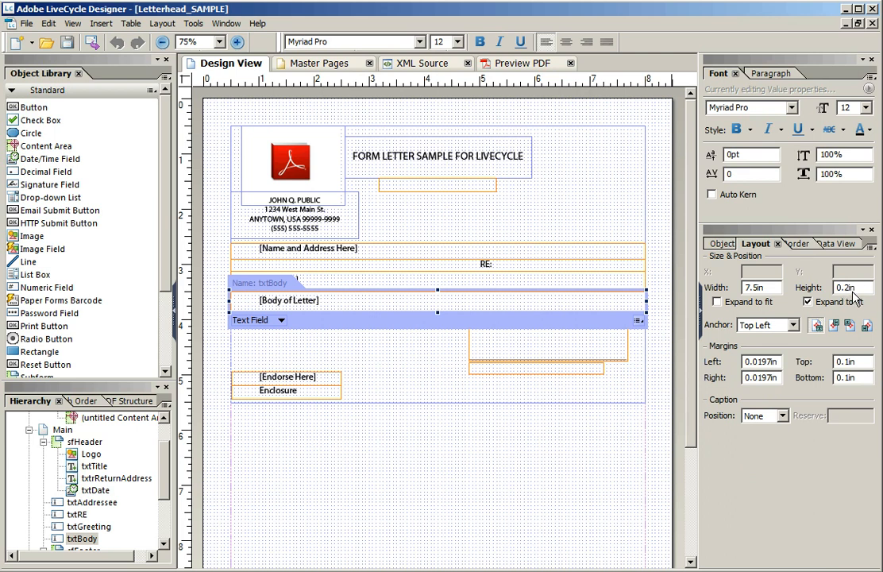
mouse_move(848, 295)
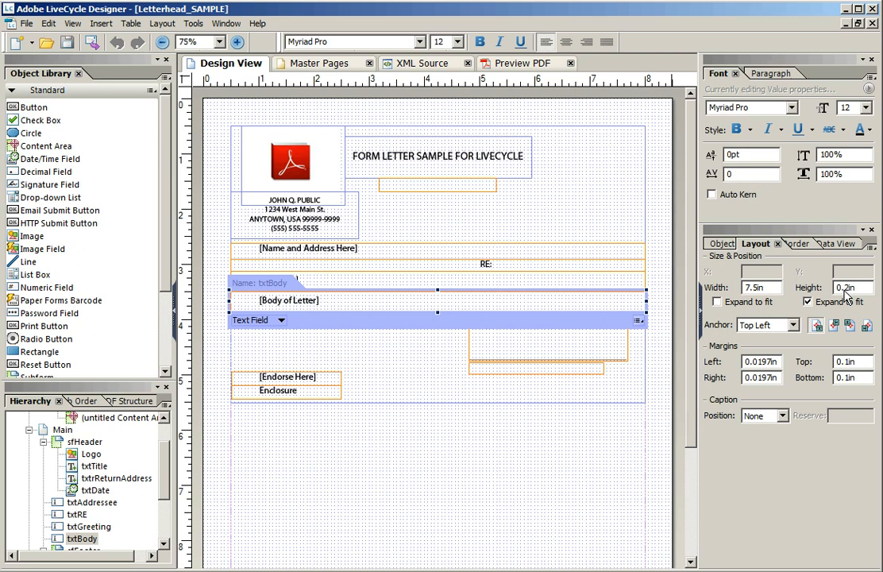
mouse_move(851, 297)
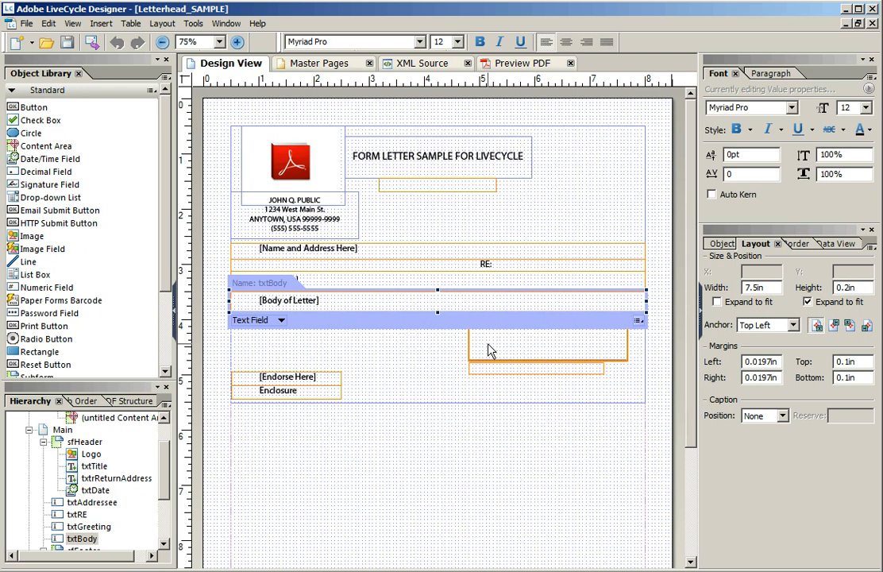
mouse_move(405, 253)
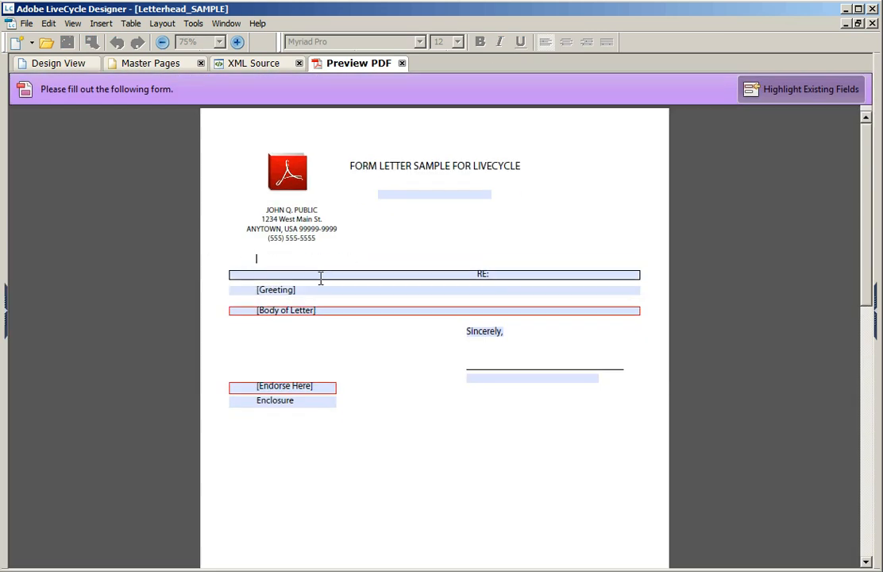
mouse_move(443, 339)
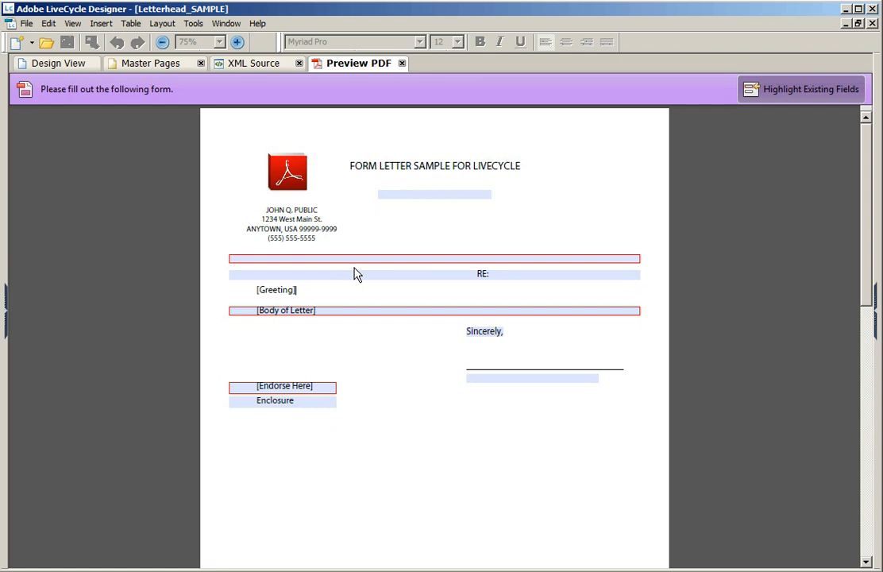
Fill the address field, pick the Sincerely closing line, and turn off field highlighting
click(358, 257)
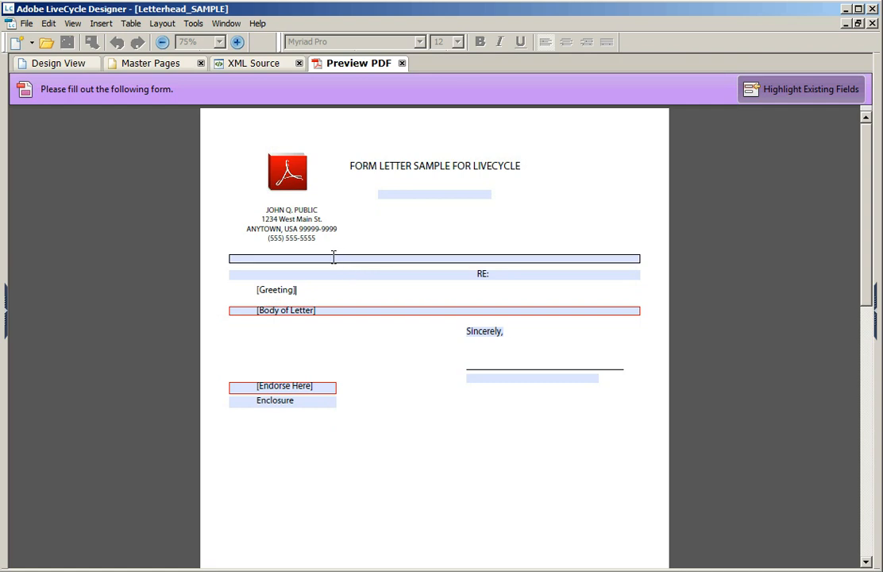
mouse_move(353, 260)
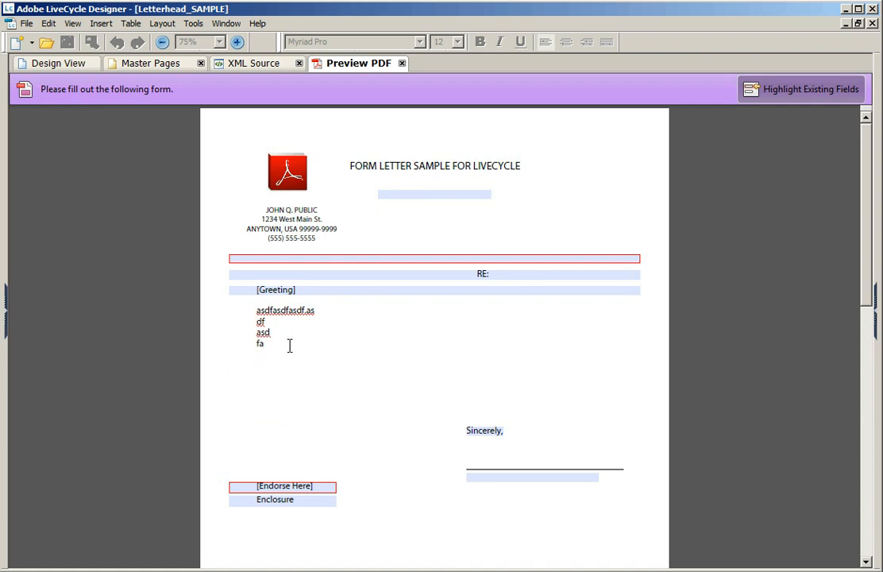
mouse_move(453, 431)
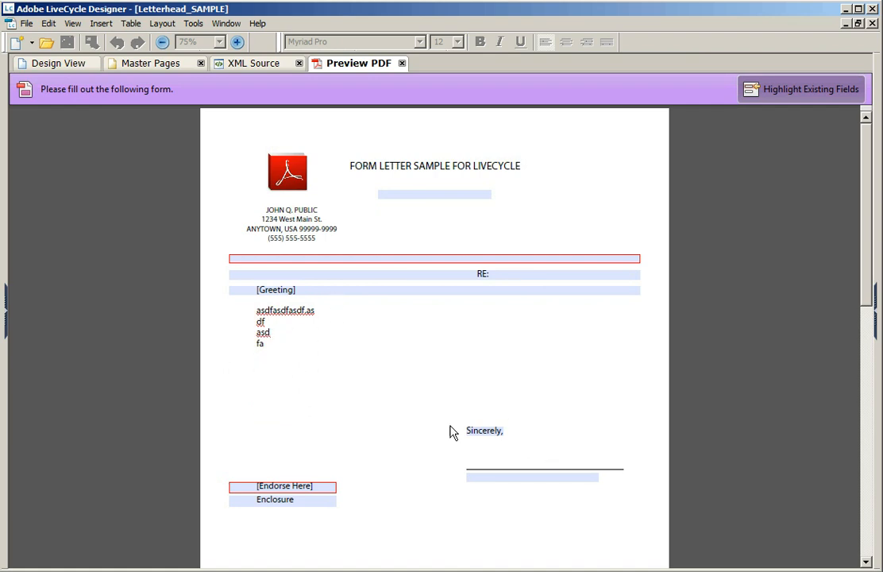
mouse_move(423, 547)
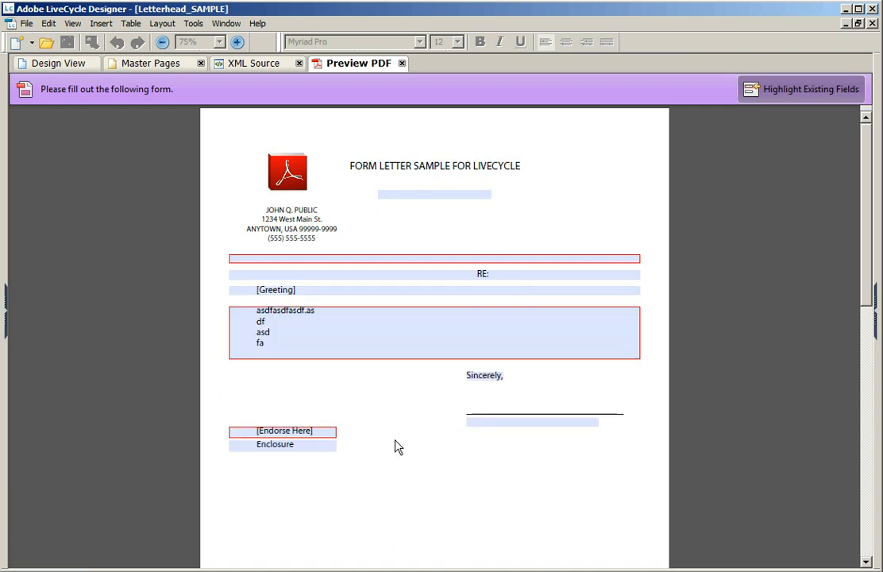
click(484, 375)
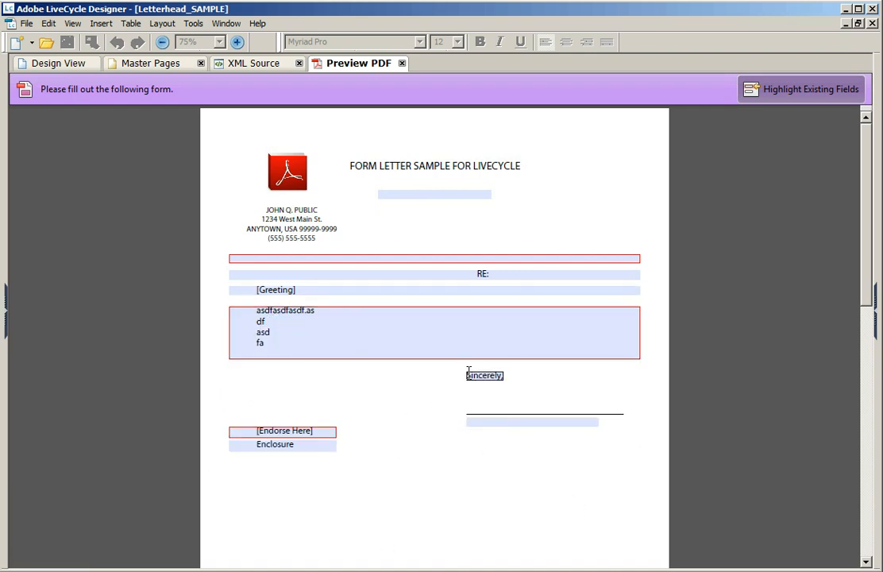
click(800, 89)
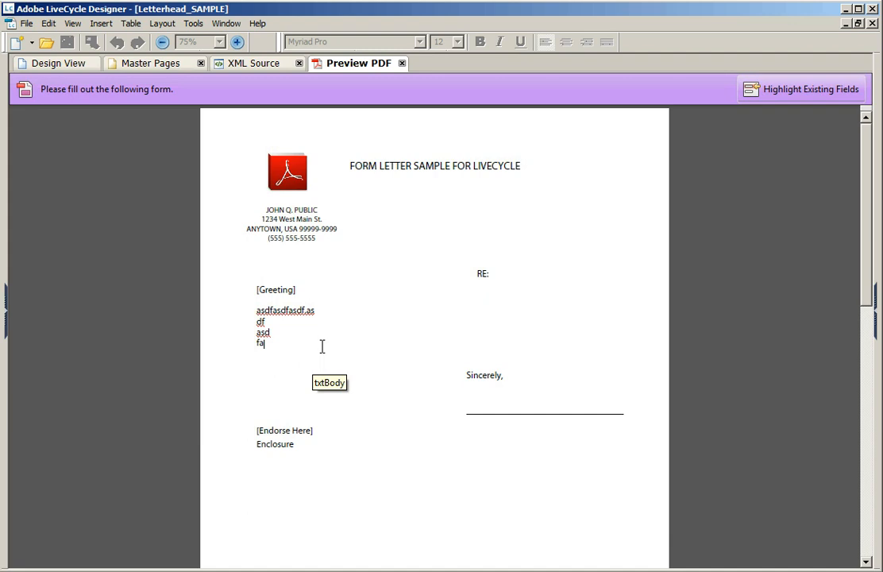
mouse_move(416, 427)
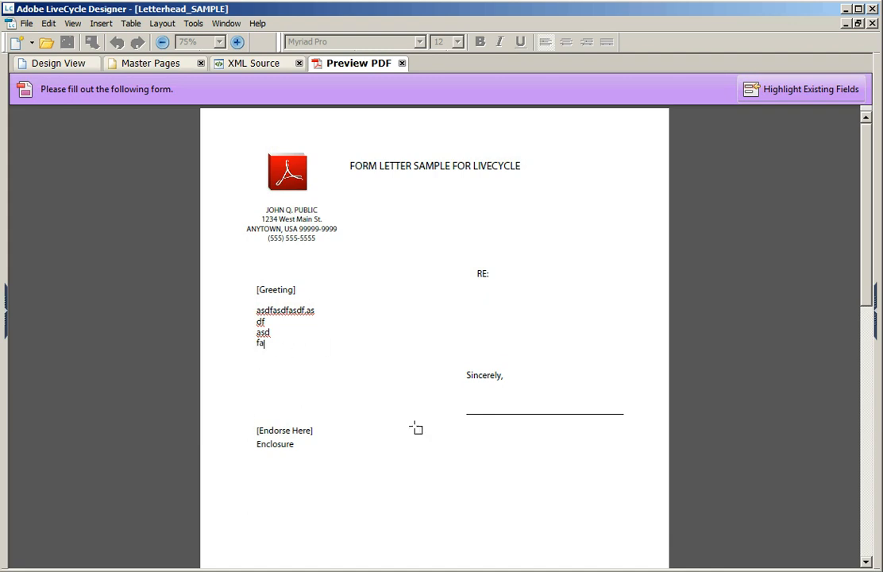